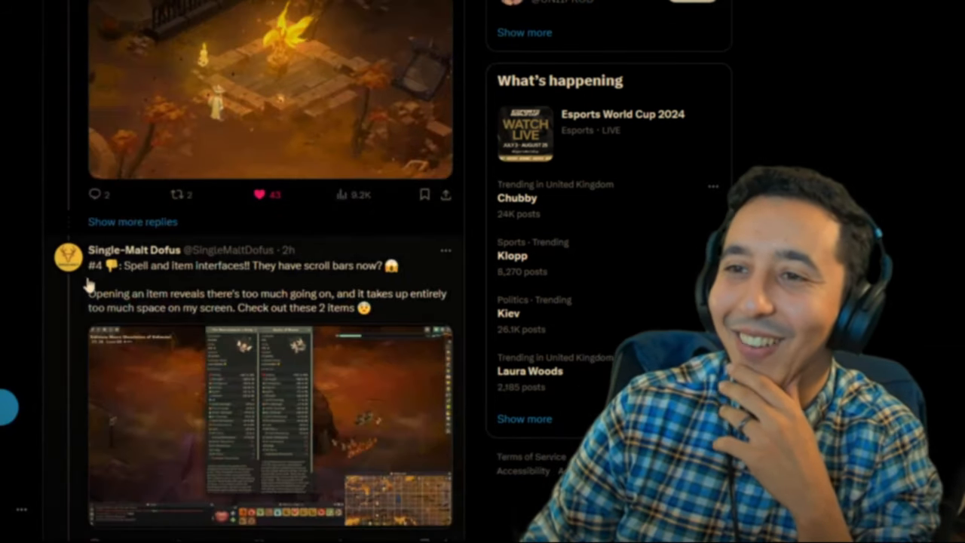
- Scroll the feed down and back up to Colibry's July 9 chat-ban post
scroll("down", 3)
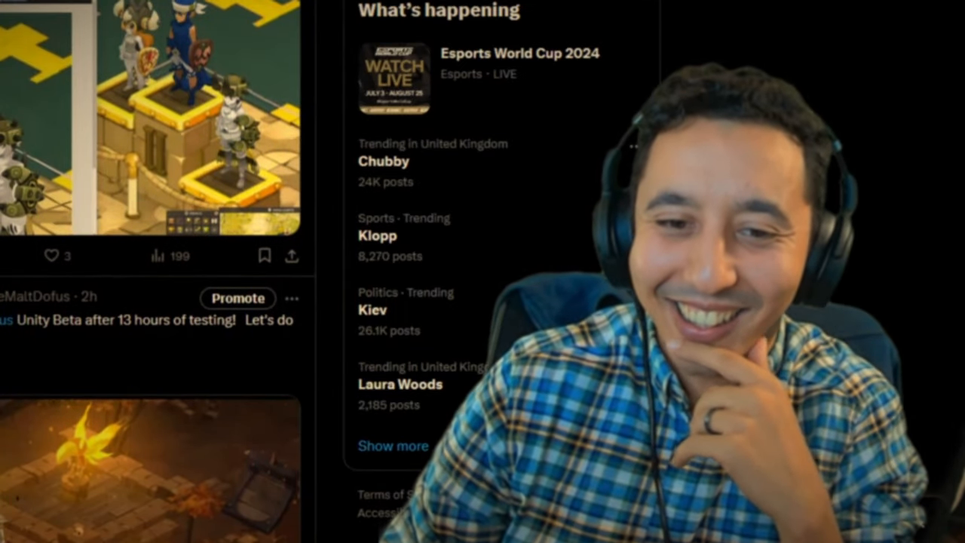
scroll("up", 3)
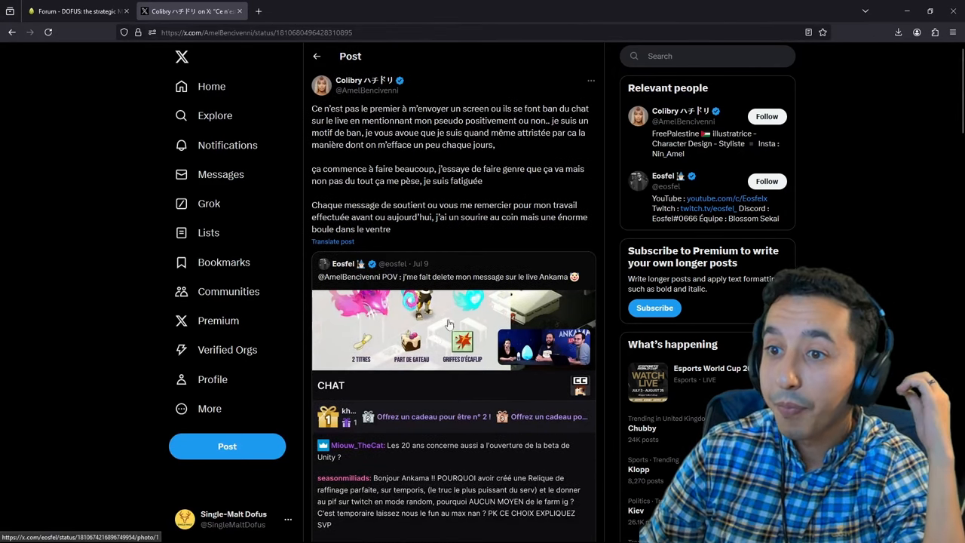
left_click(348, 80)
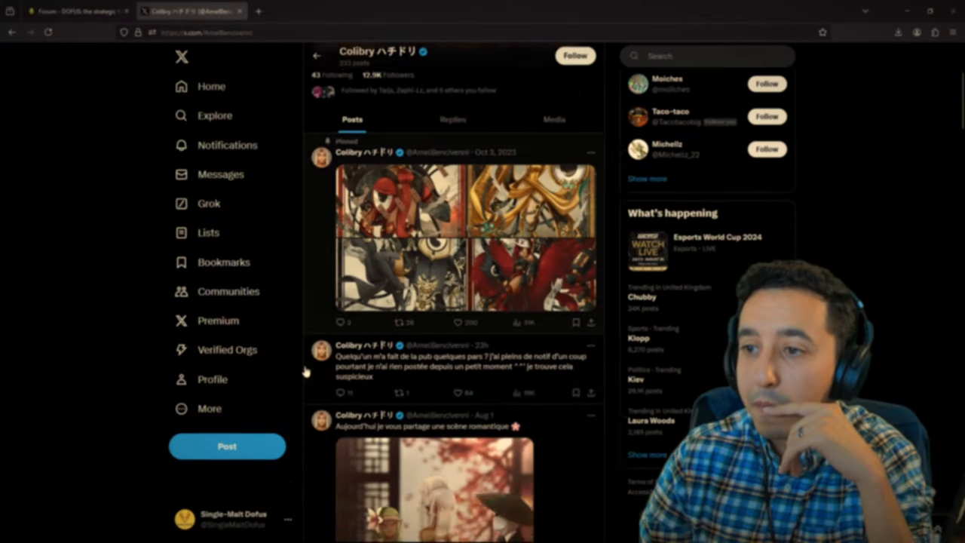
scroll("down", 3)
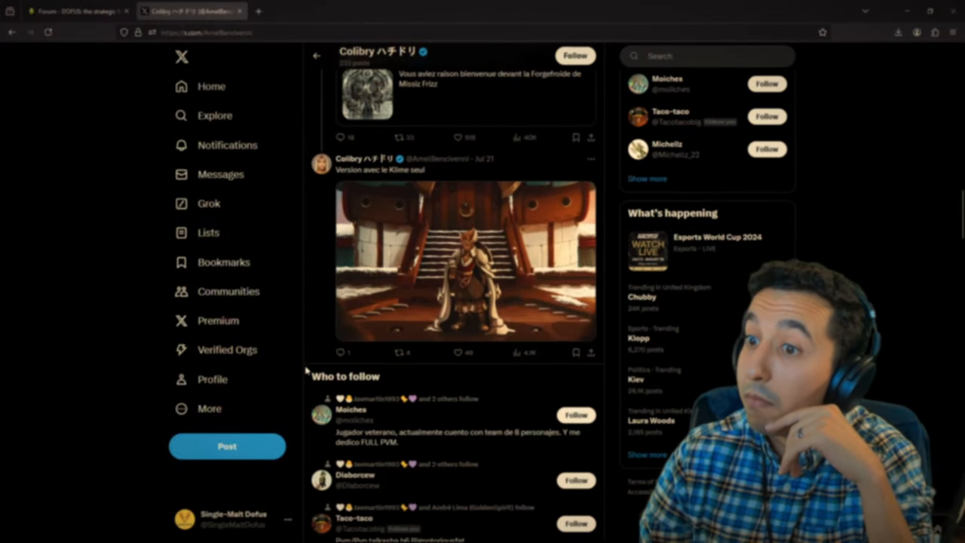
scroll("down", 3)
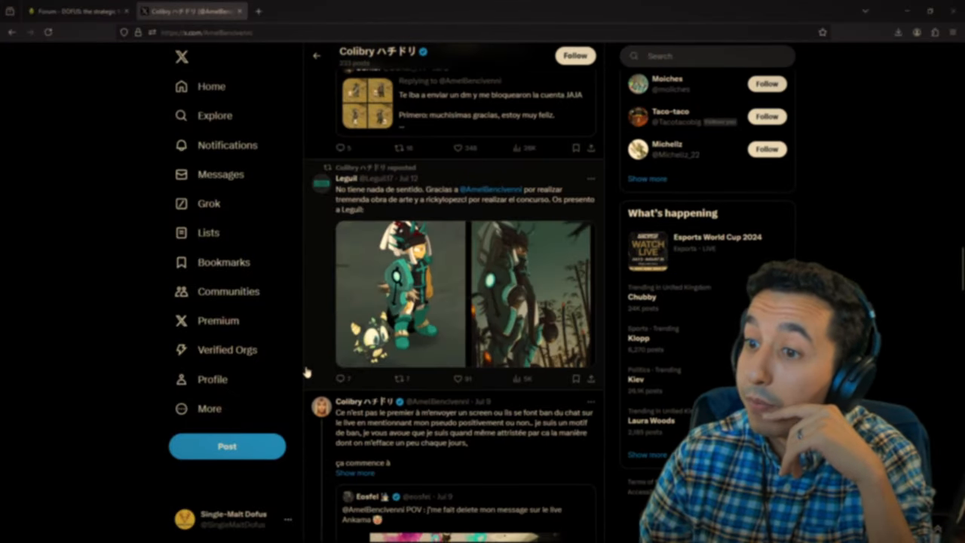
scroll("down", 3)
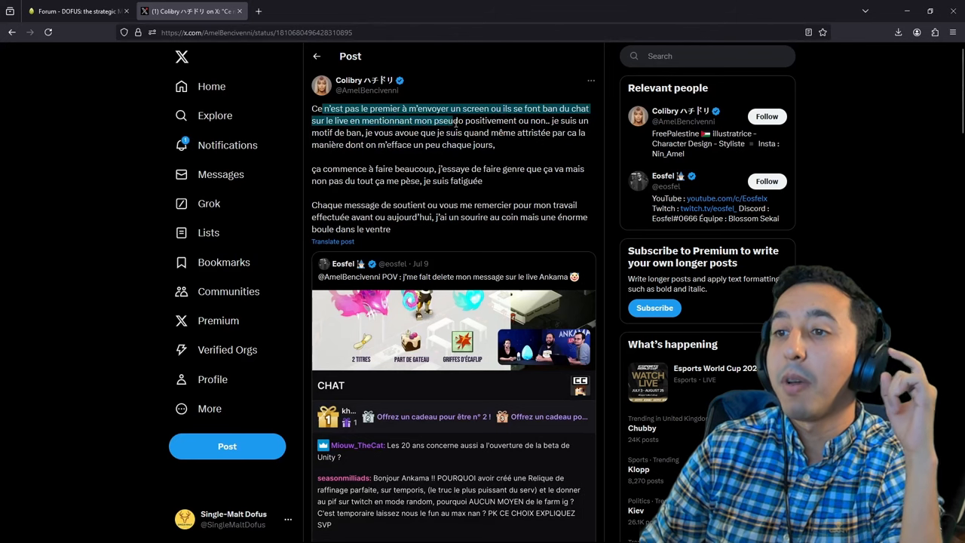
- Highlight the sentences about fans getting banned and her feeling saddened, then scroll down
left_click_drag(455, 120, 593, 131)
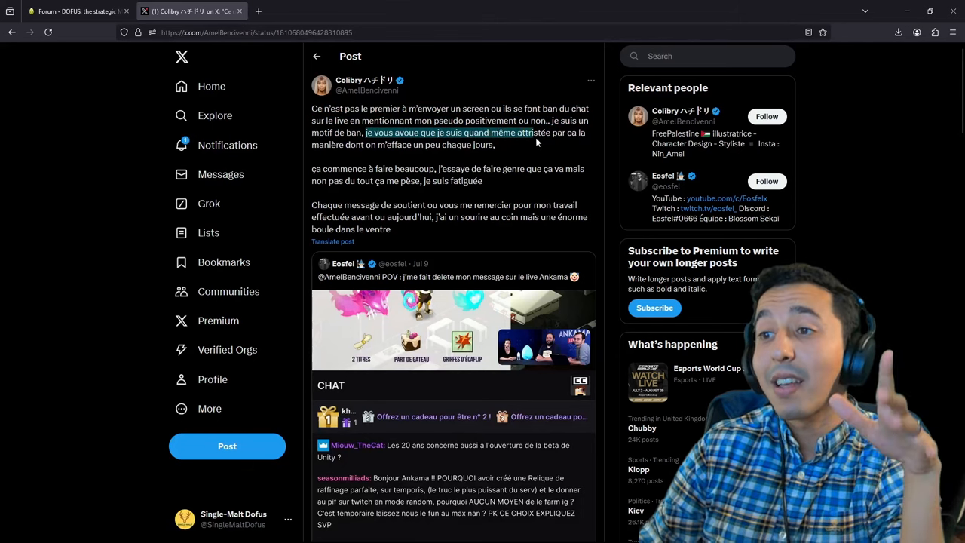
left_click_drag(541, 132, 362, 145)
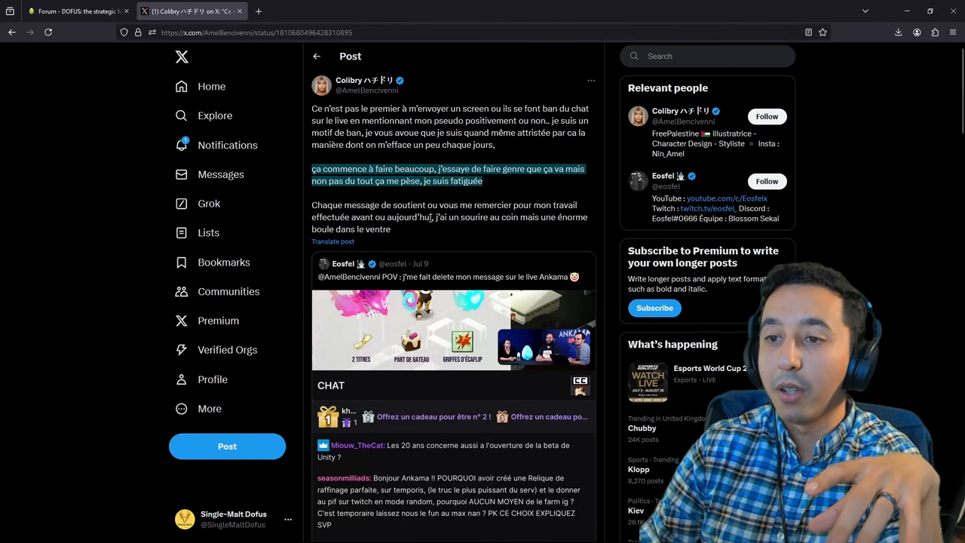
scroll("down", 3)
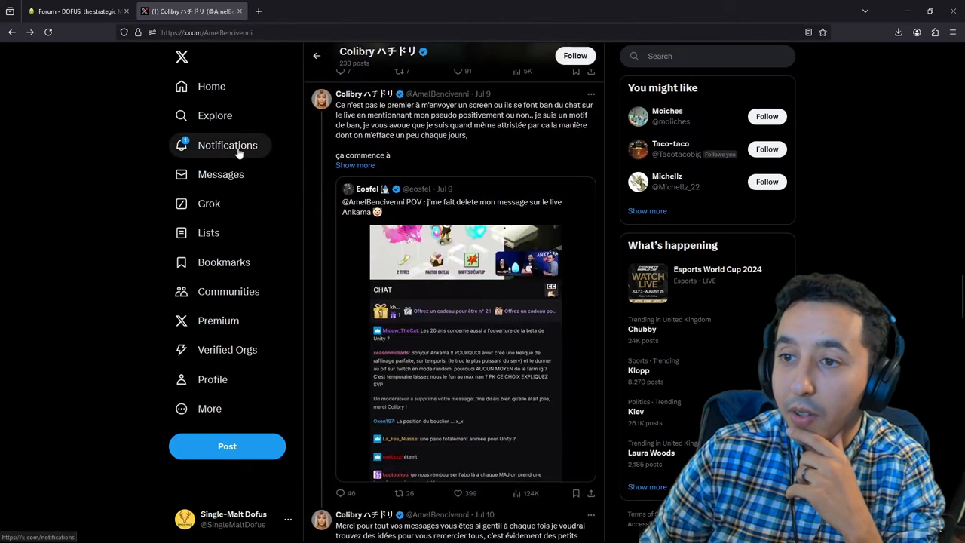
scroll("down", 3)
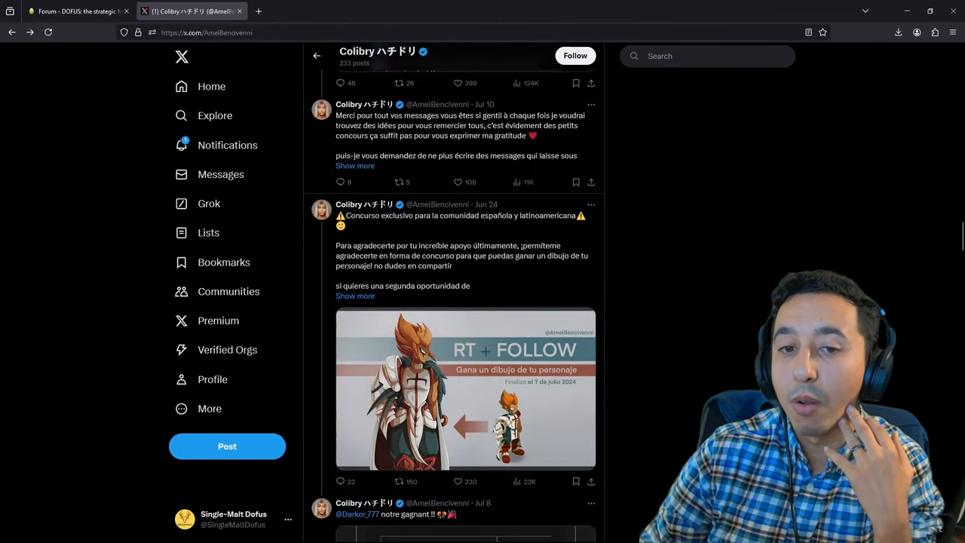
scroll("down", 3)
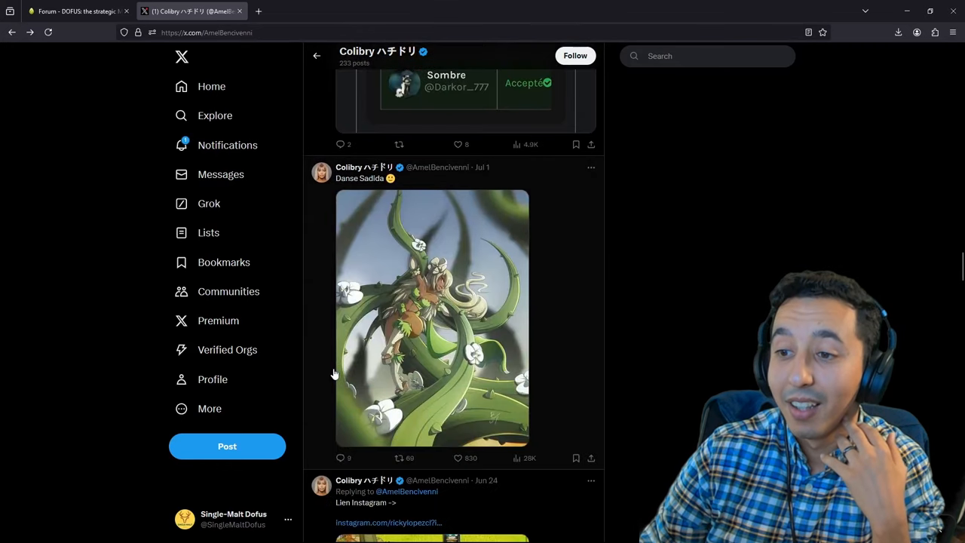
scroll("down", 3)
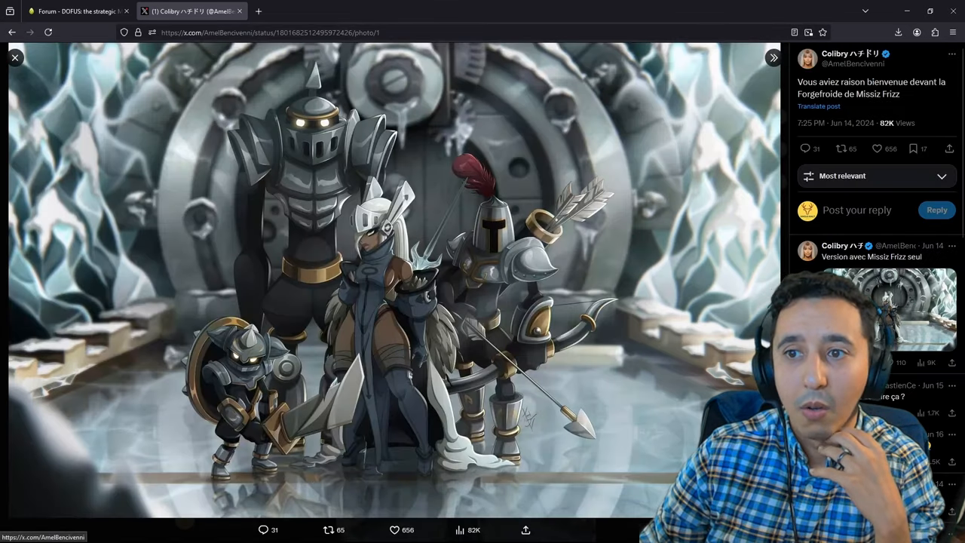
left_click(15, 57)
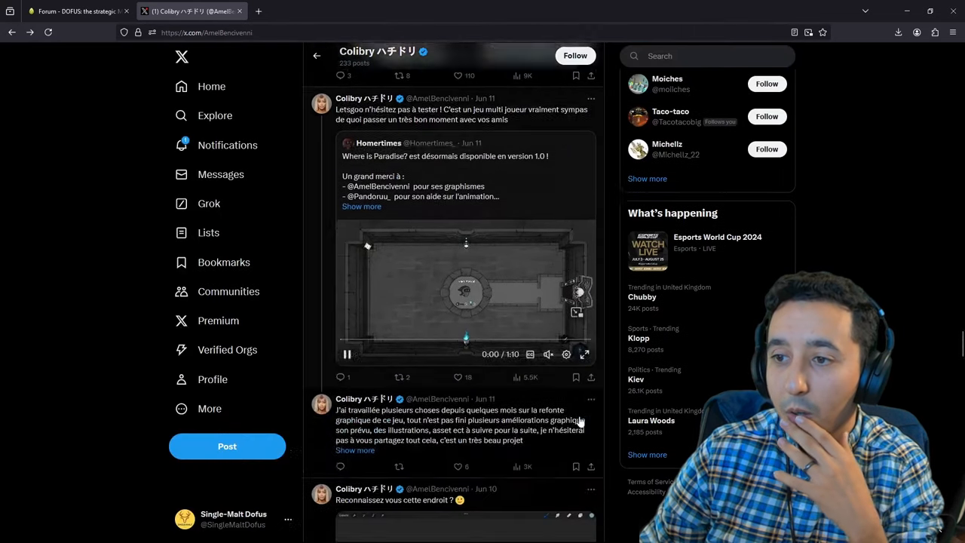
scroll("down", 3)
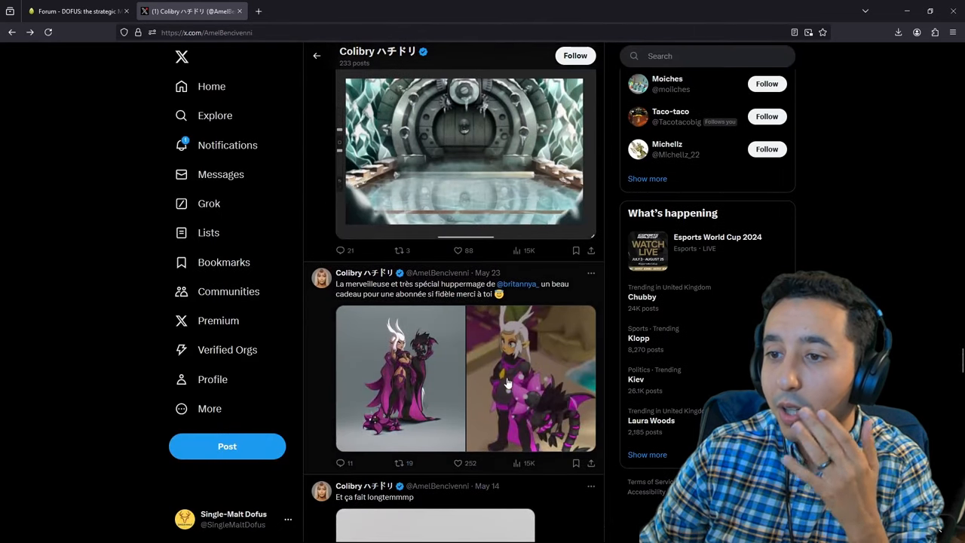
scroll("down", 3)
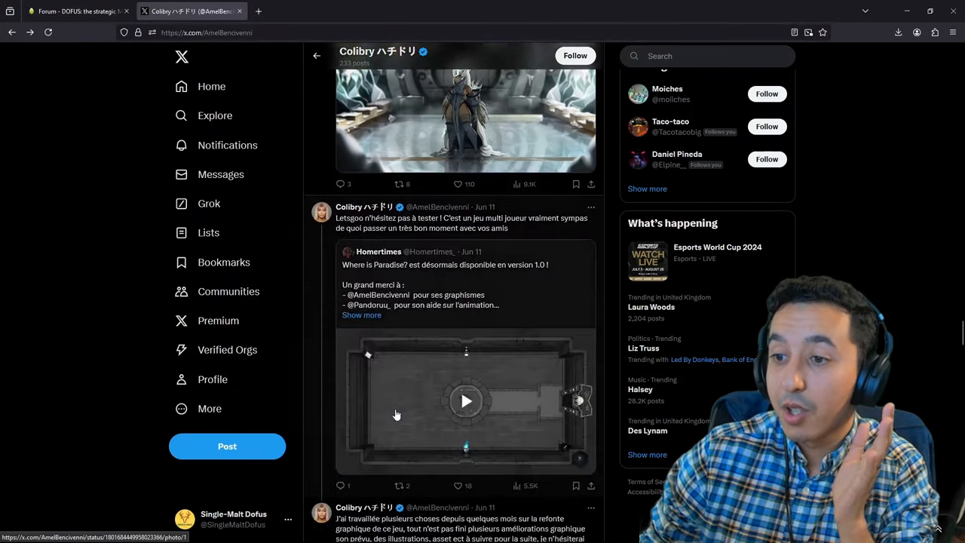
scroll("down", 3)
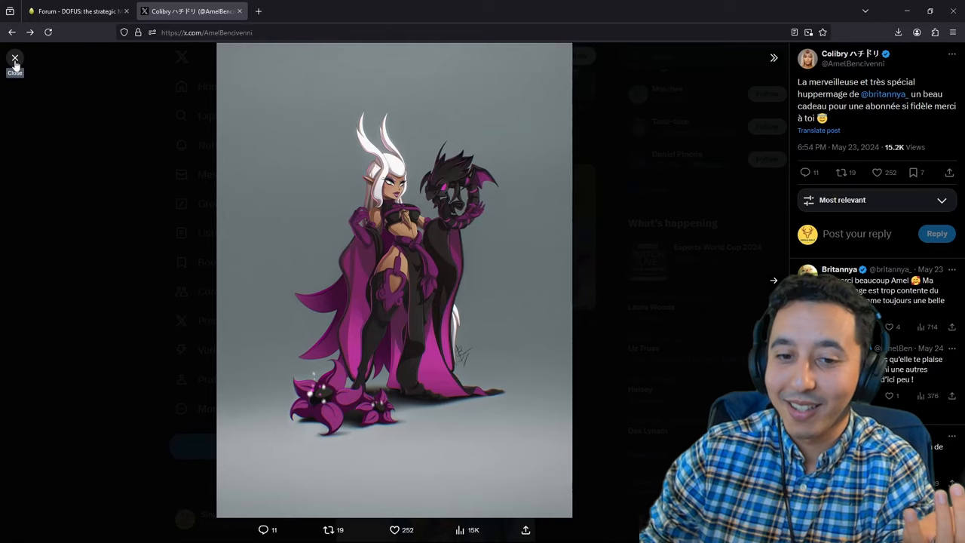
- Close the Huppermage artwork and enlarge the image on Ankama's takedown statement tweet
left_click(15, 59)
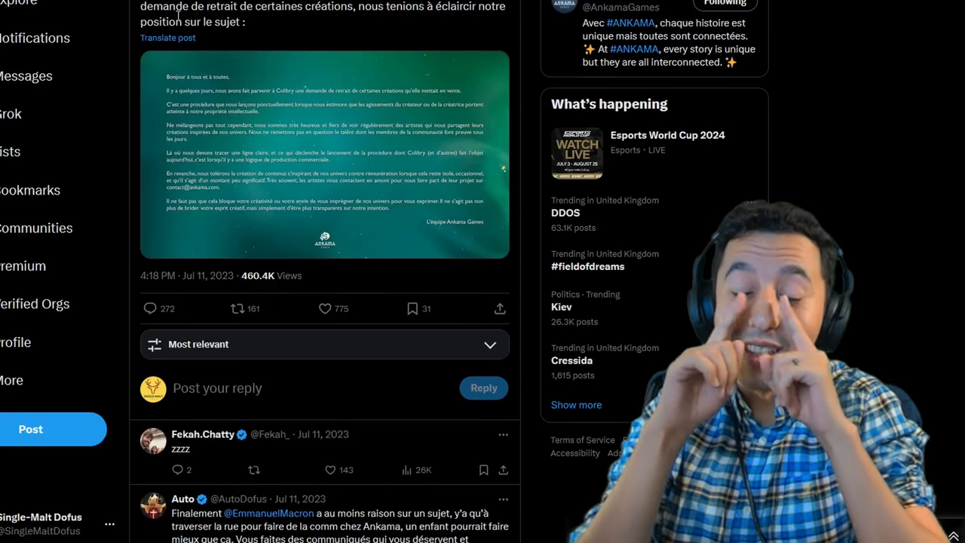
left_click(325, 154)
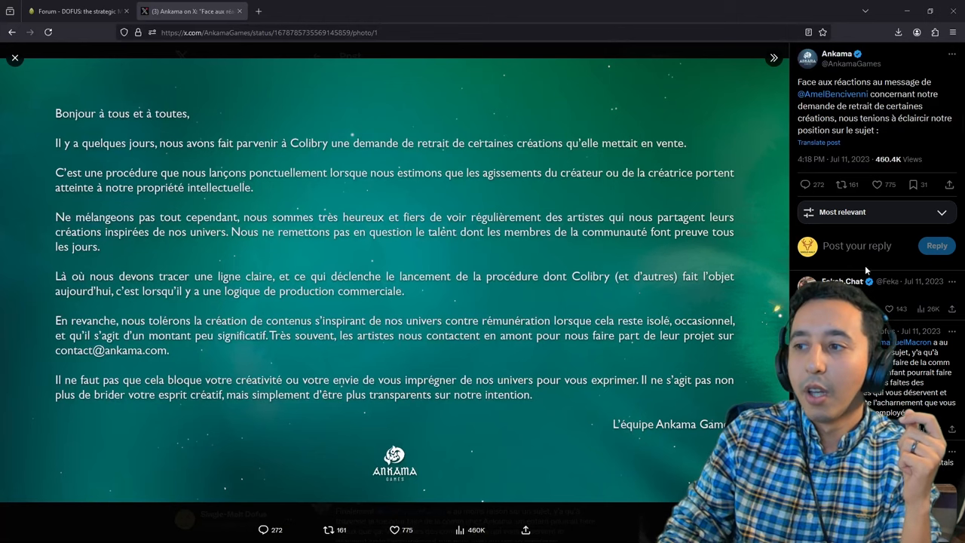
- Open the mentioned artist's profile link in a new tab
right_click(821, 93)
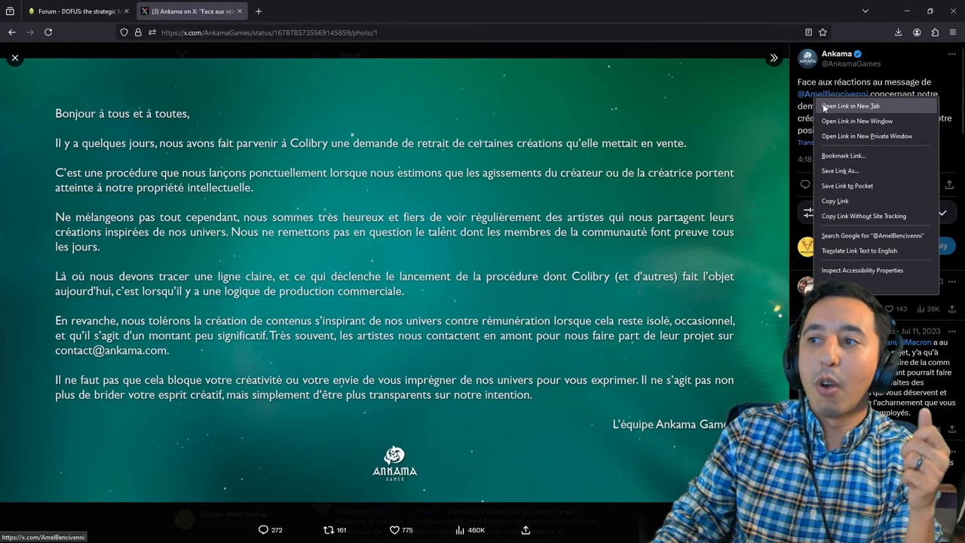
left_click(851, 105)
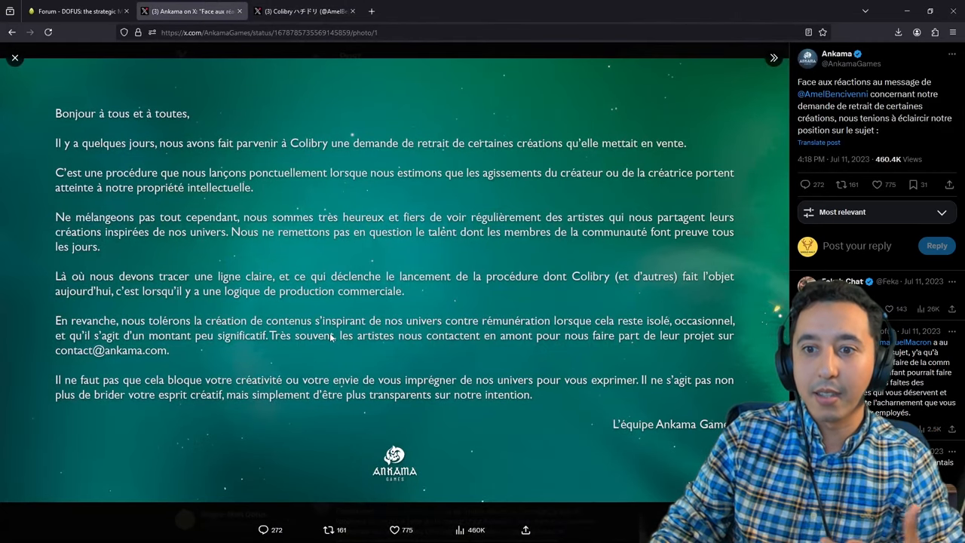
left_click(305, 10)
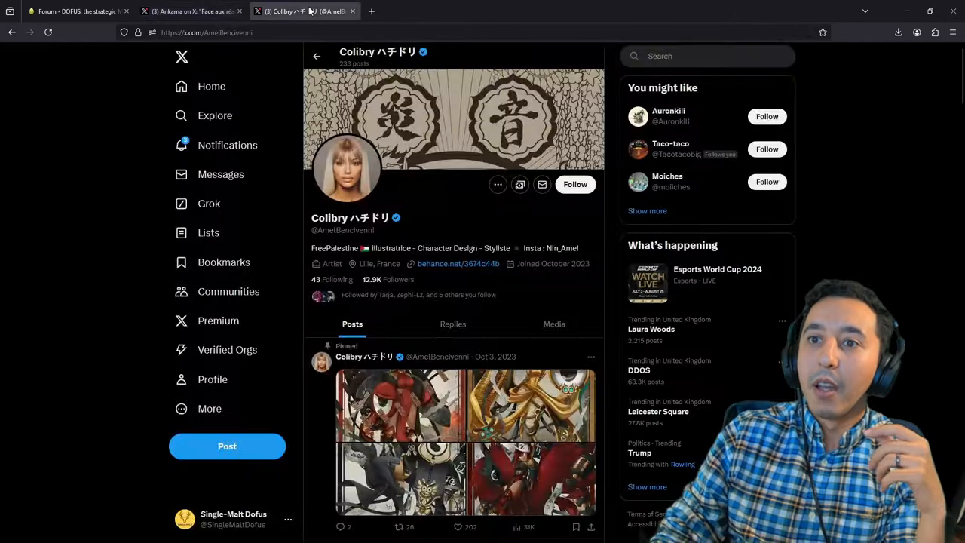
scroll("down", 3)
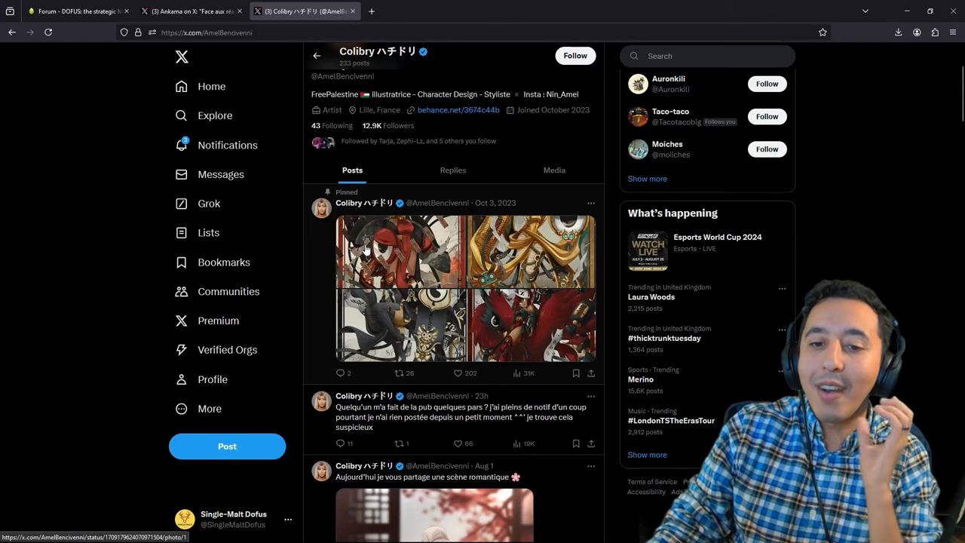
mouse_move(398, 390)
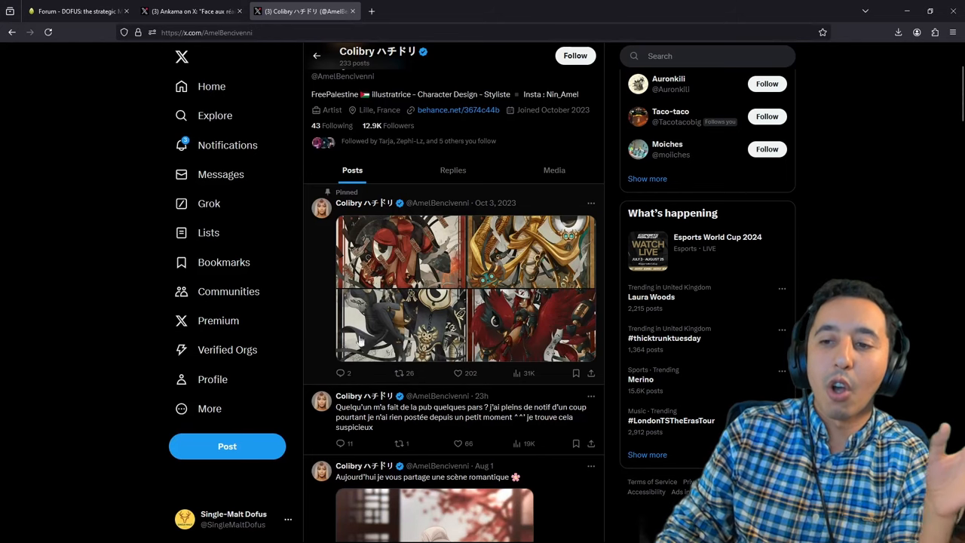
mouse_move(304, 295)
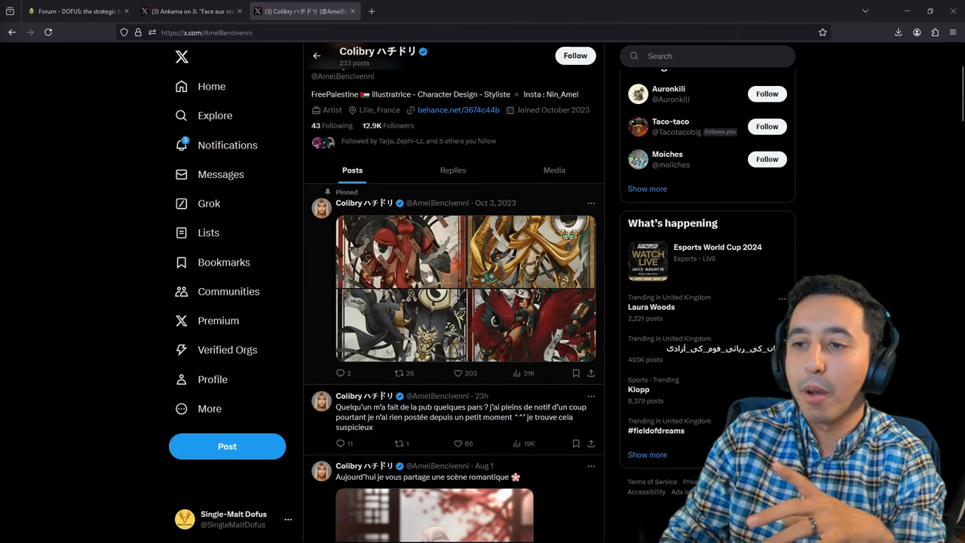
mouse_move(219, 145)
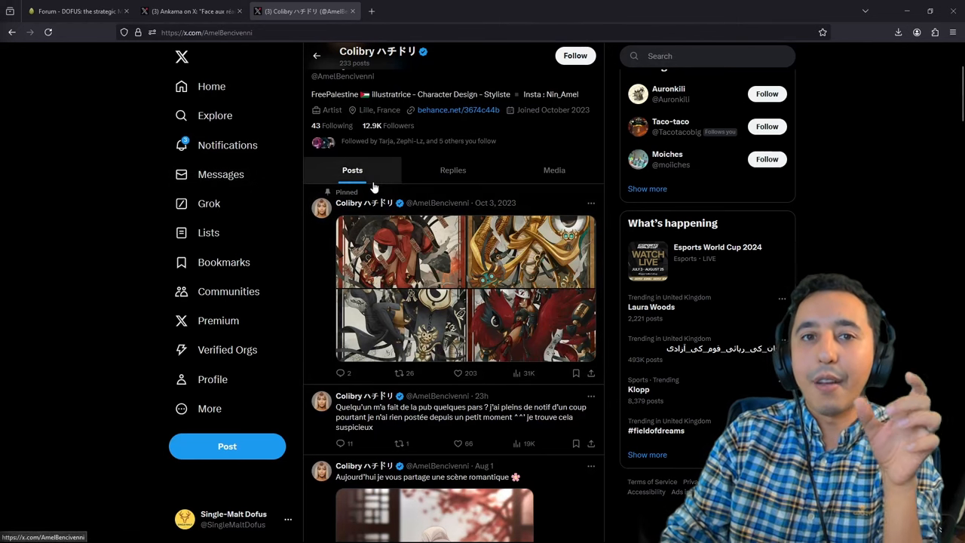
- Scroll Colibry's Posts tab past the Klime salon images to Who to follow
scroll("down", 3)
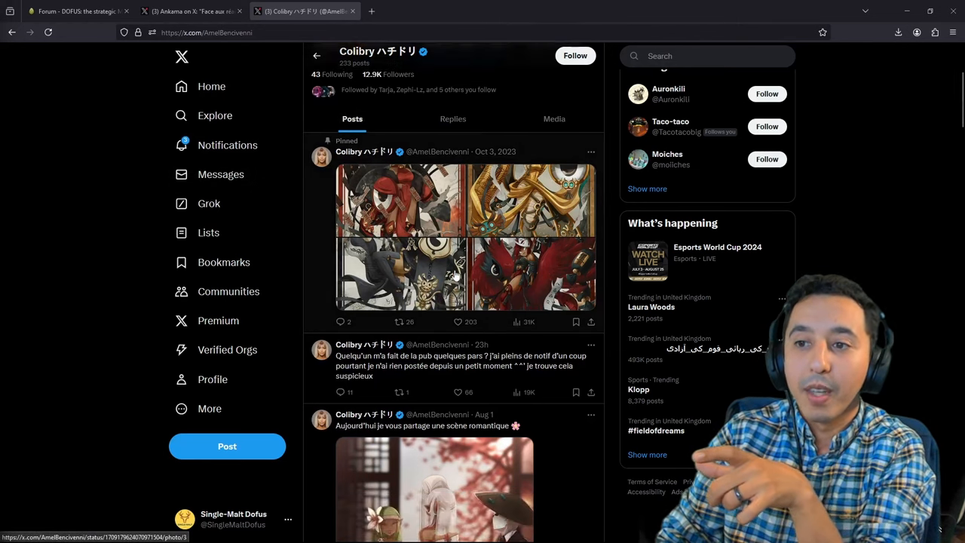
scroll("down", 3)
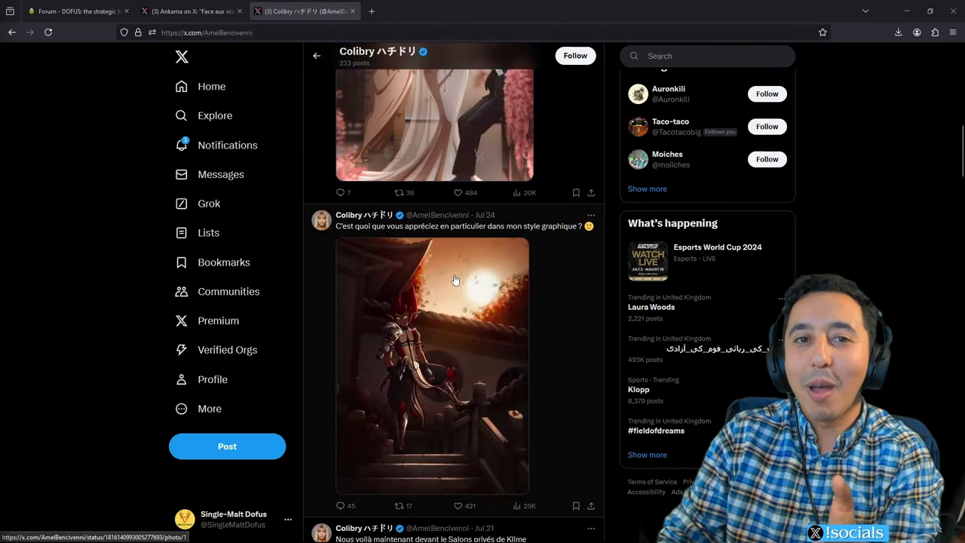
scroll("down", 3)
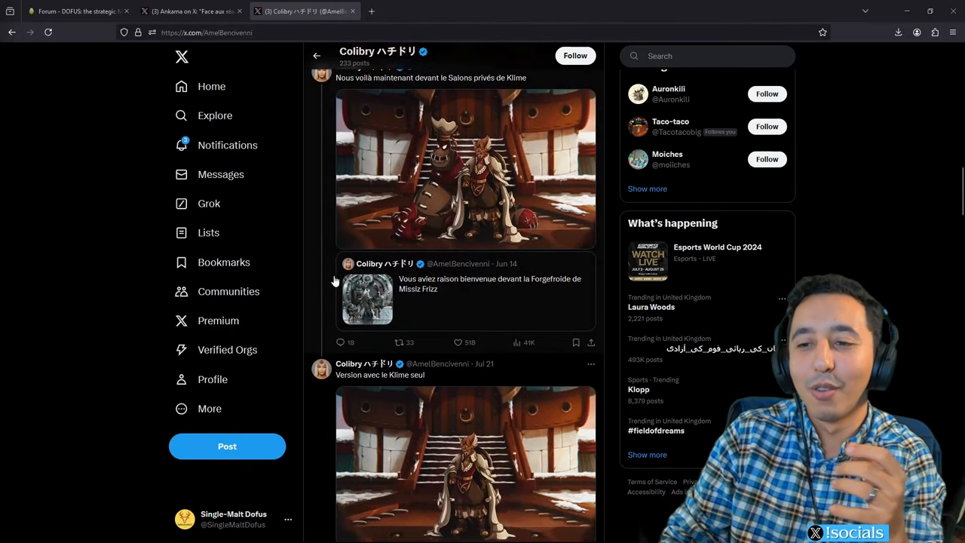
scroll("down", 3)
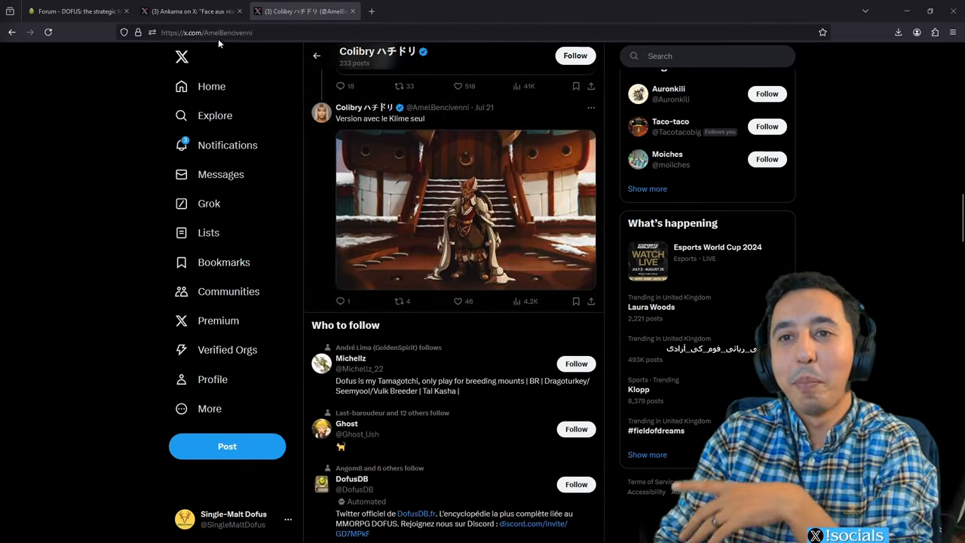
left_click(189, 11)
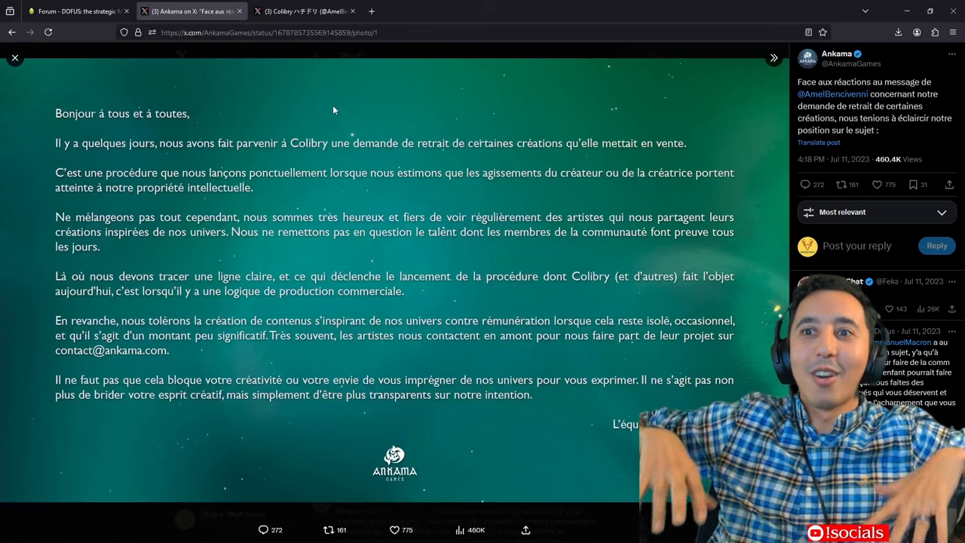
left_click(305, 10)
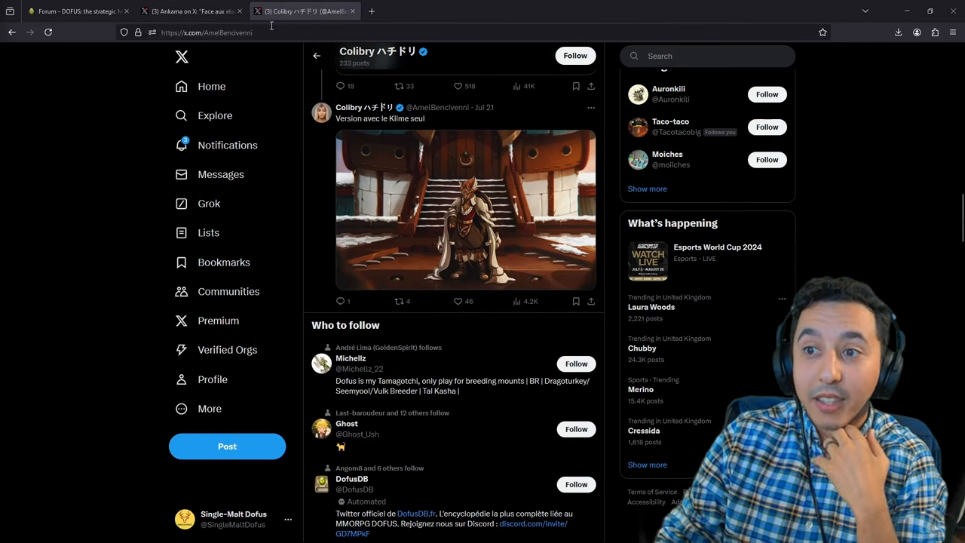
- Open YouTube in a new tab and go to your own Single-Malt Dofus channel
left_click(371, 11)
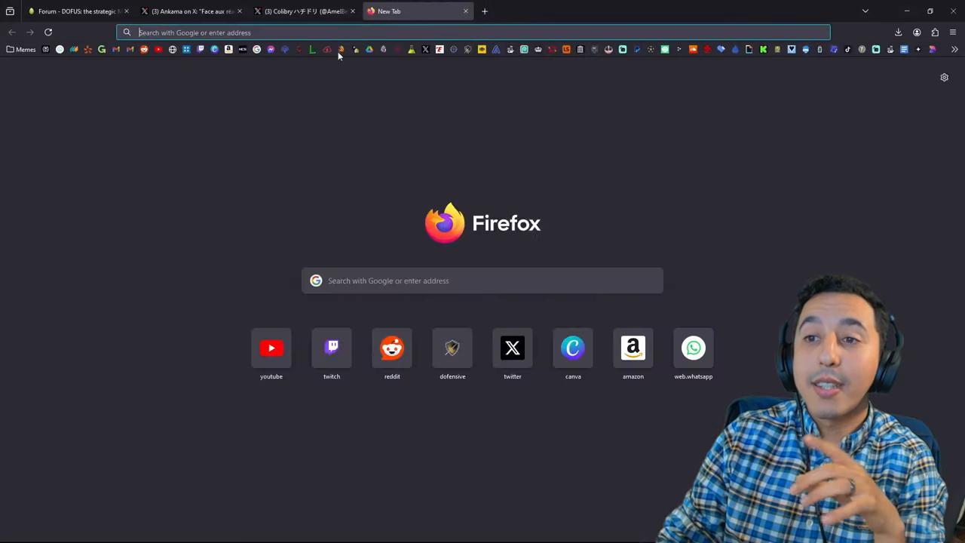
left_click(271, 348)
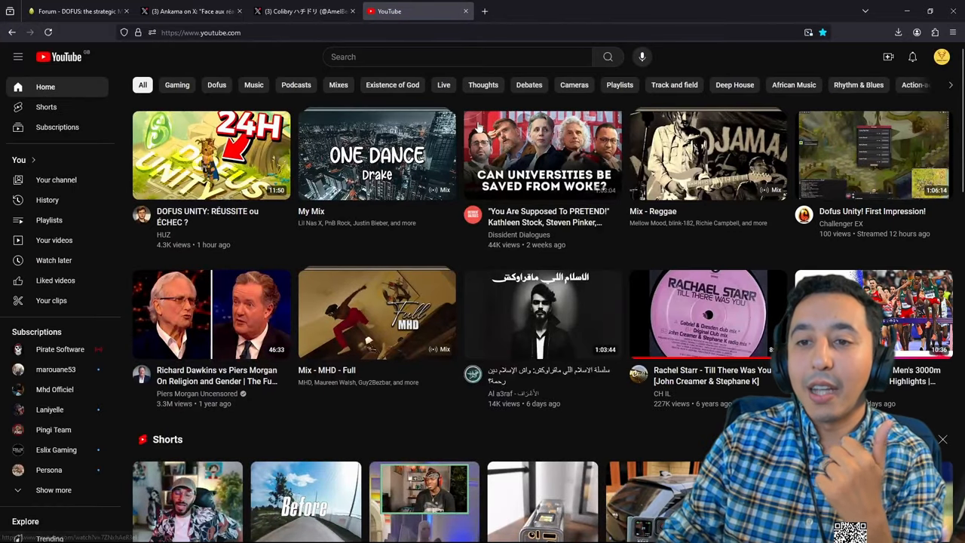
left_click(941, 57)
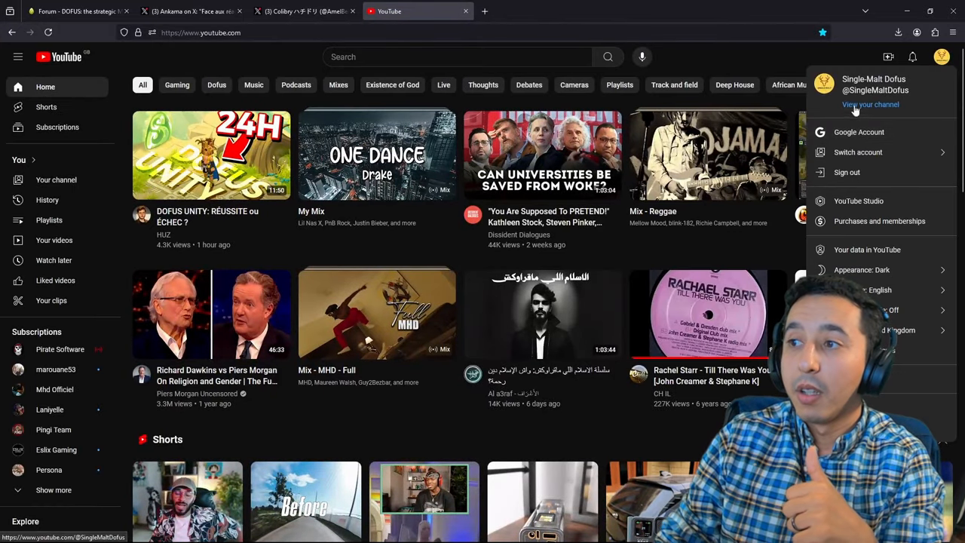
left_click(870, 104)
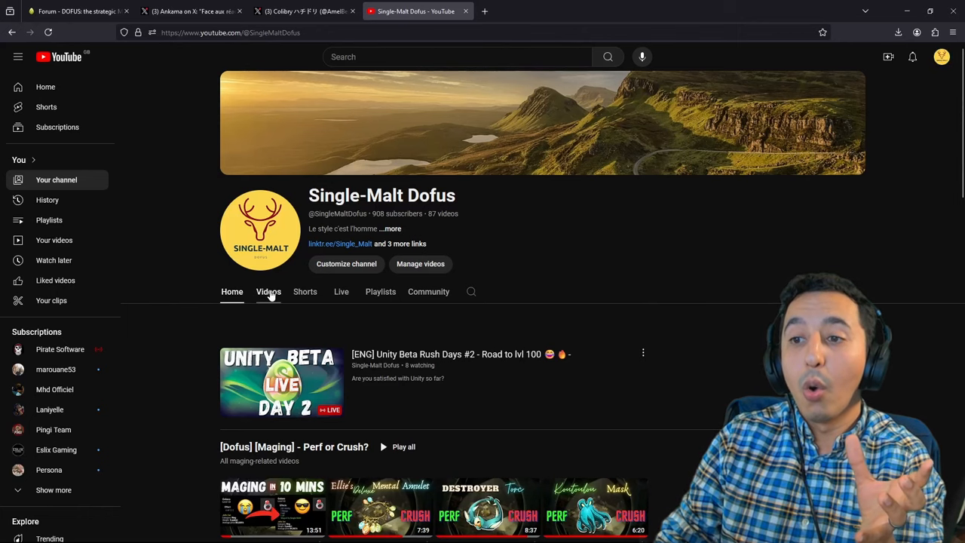
- Show the channel's Videos tab and scroll through the latest uploads
left_click(268, 292)
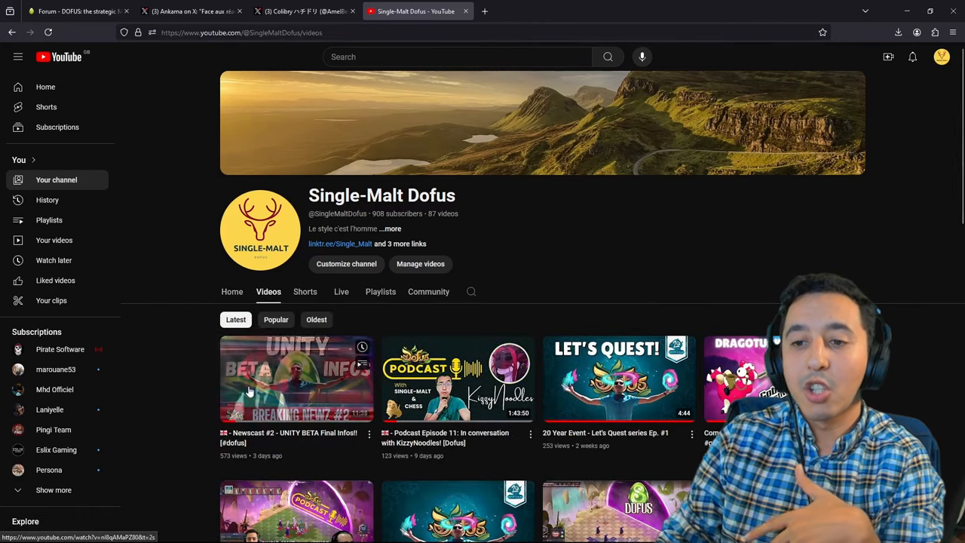
scroll("down", 3)
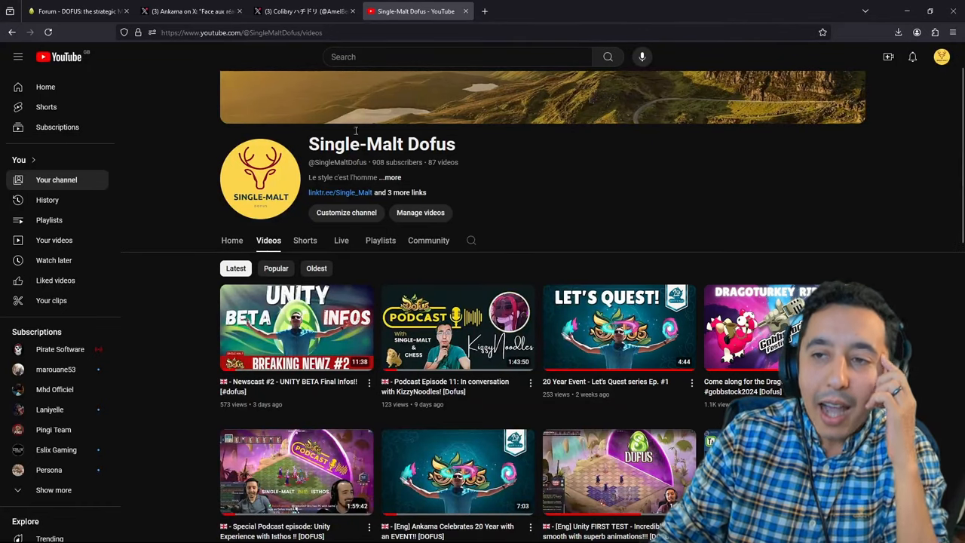
type("smongold clips")
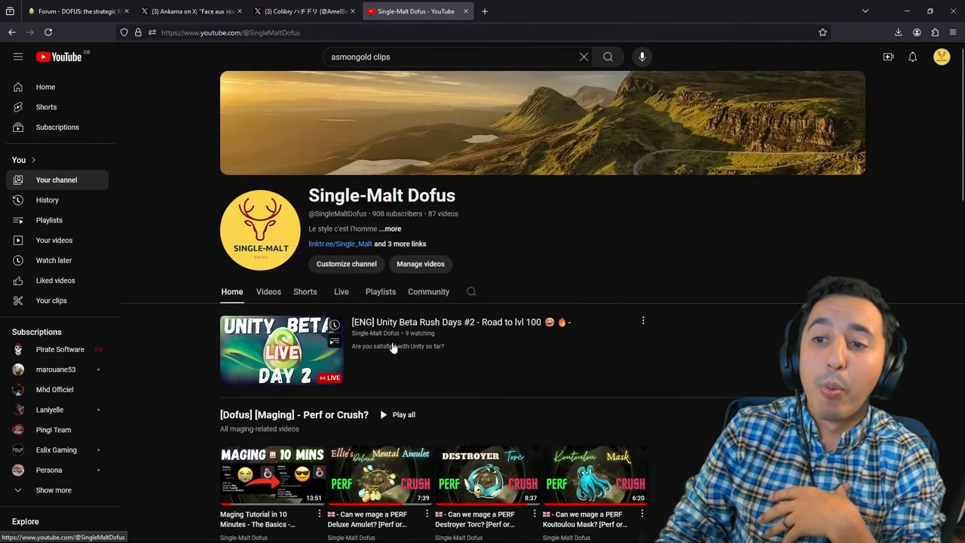
left_click(268, 292)
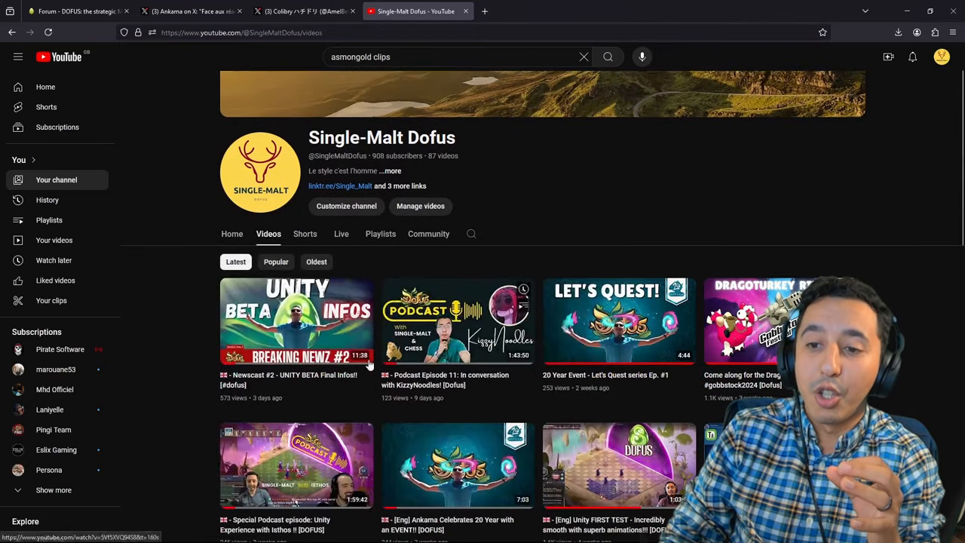
scroll("down", 3)
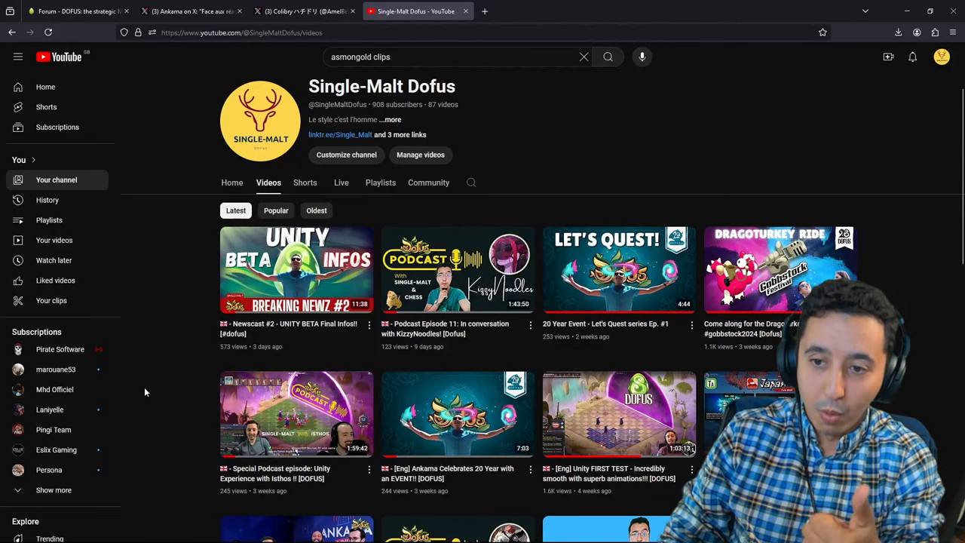
mouse_move(140, 381)
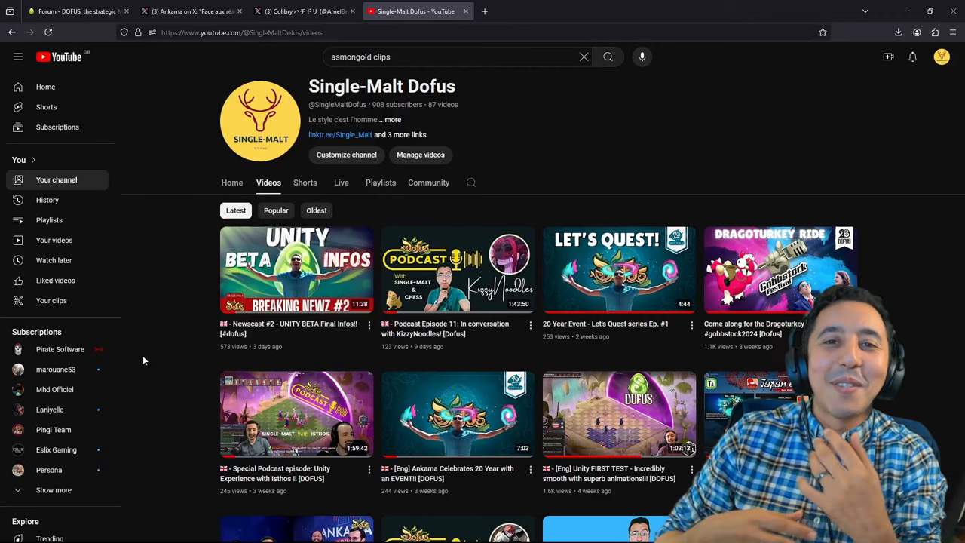
left_click(302, 11)
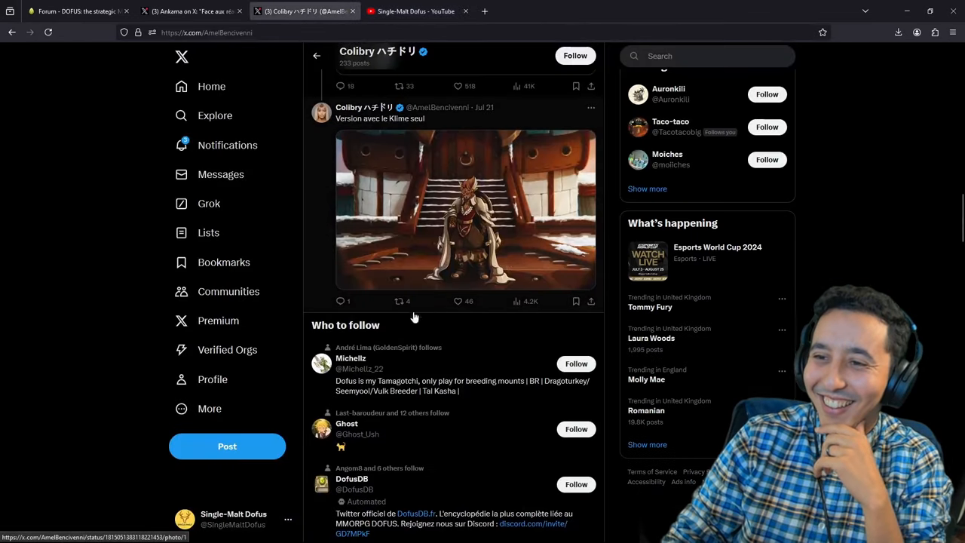
scroll("down", 3)
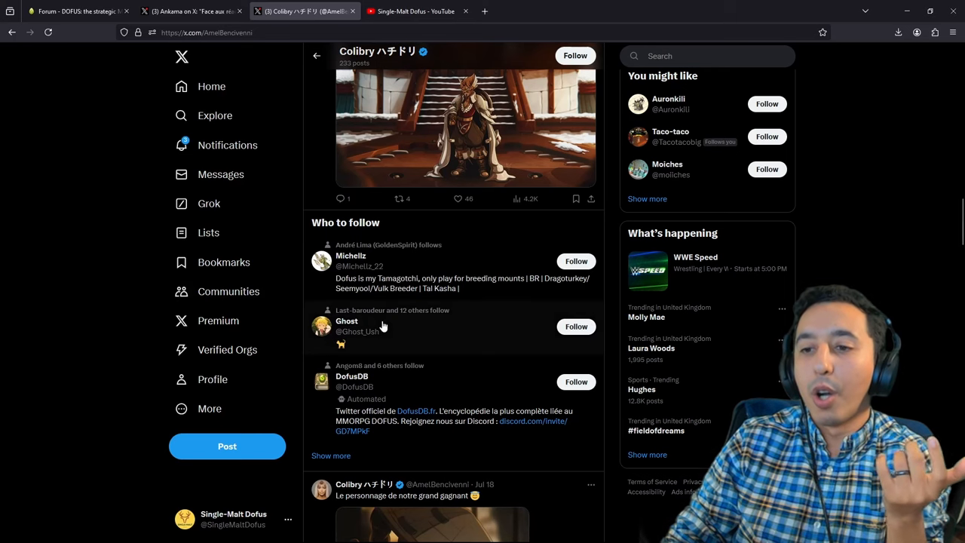
scroll("down", 3)
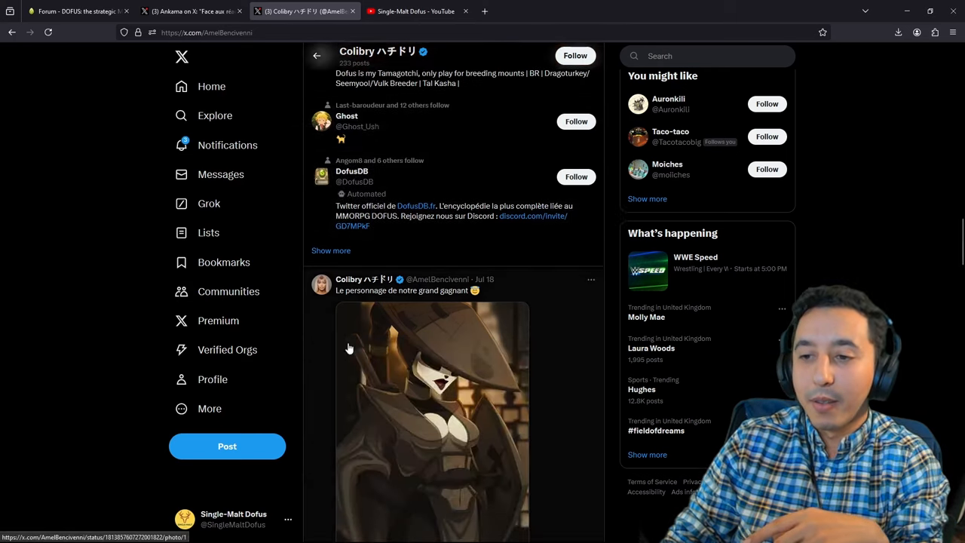
scroll("down", 3)
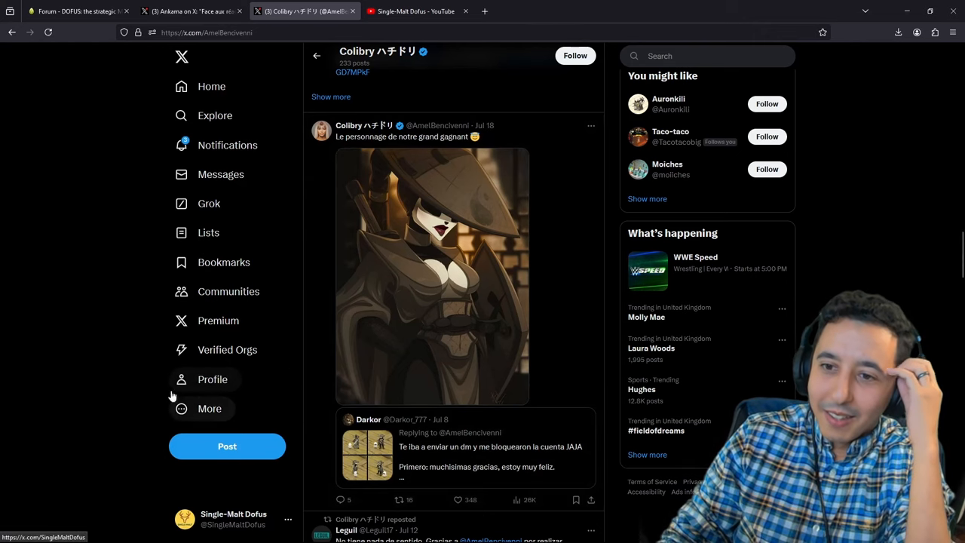
scroll("down", 3)
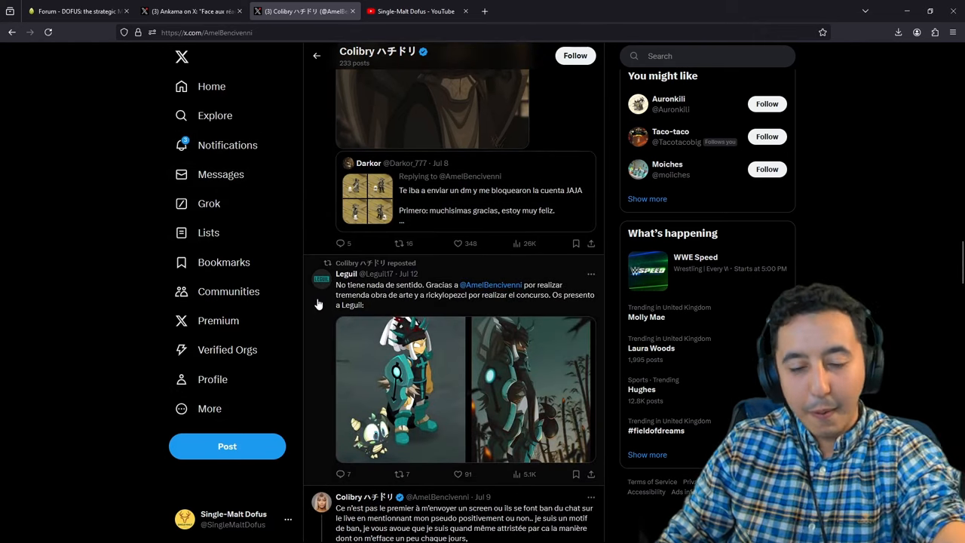
scroll("down", 3)
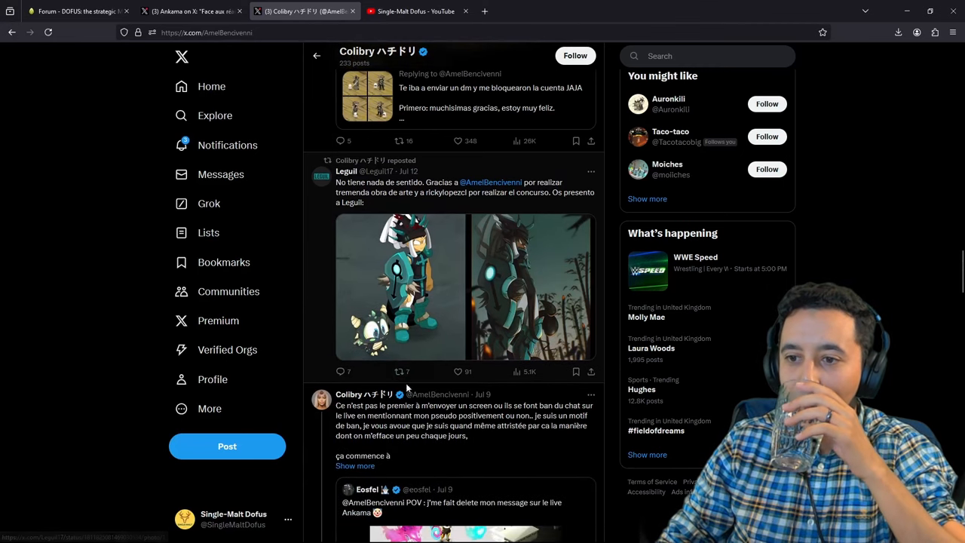
scroll("down", 3)
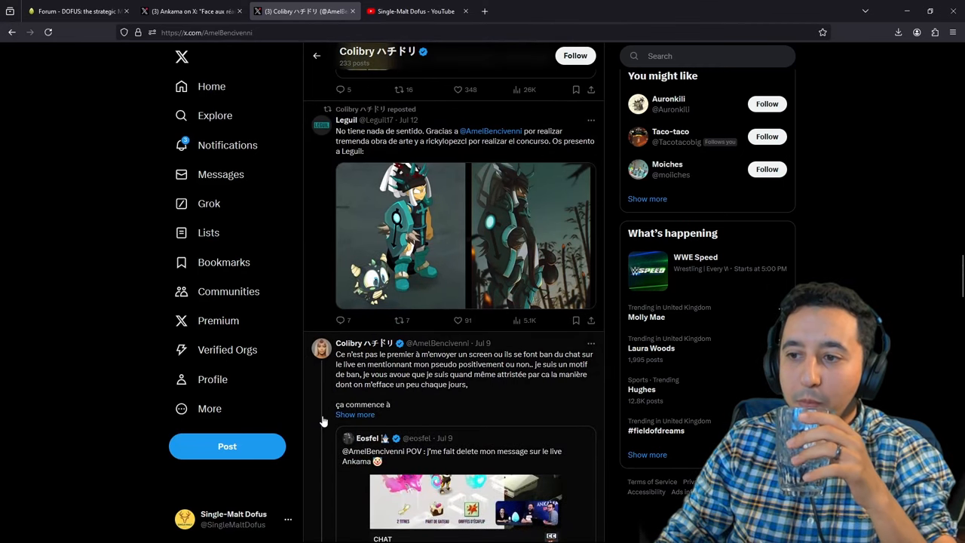
scroll("down", 3)
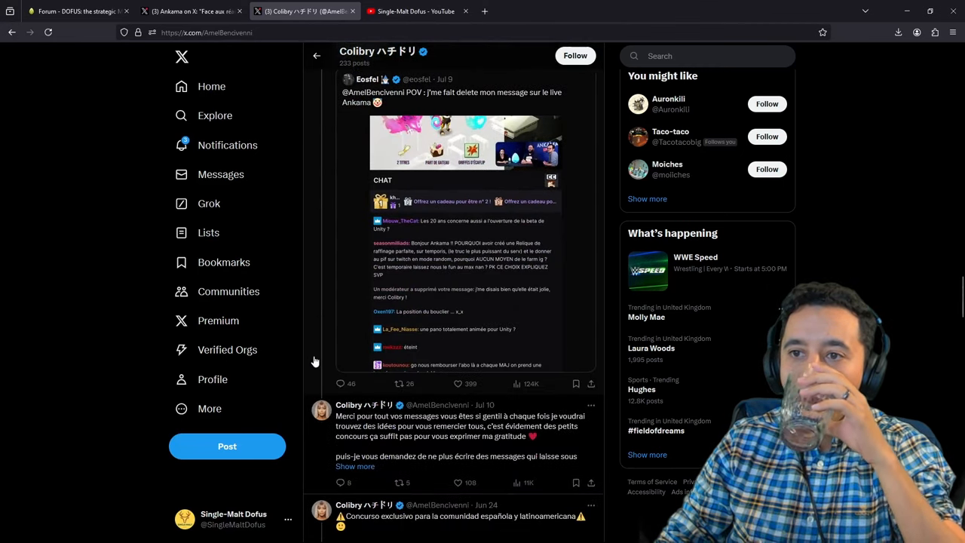
mouse_move(53, 307)
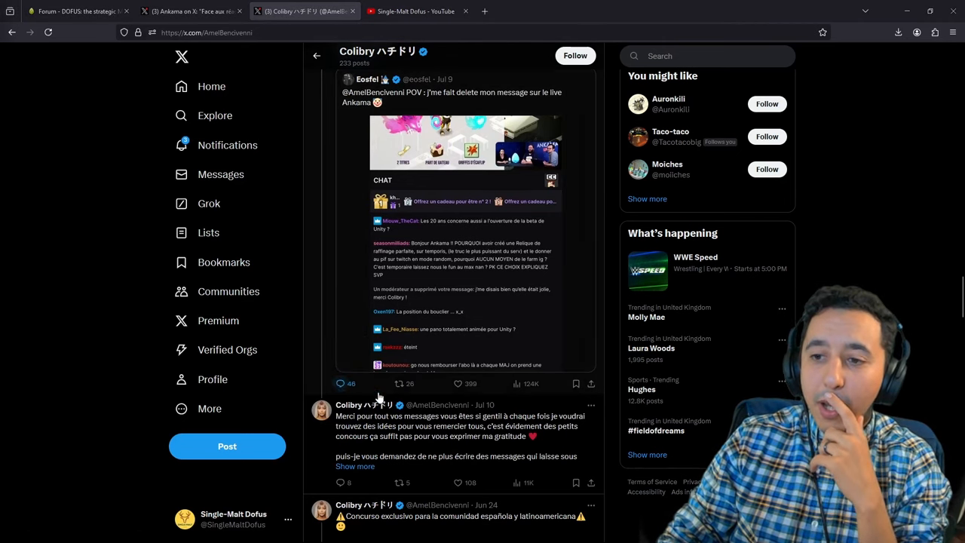
scroll("down", 3)
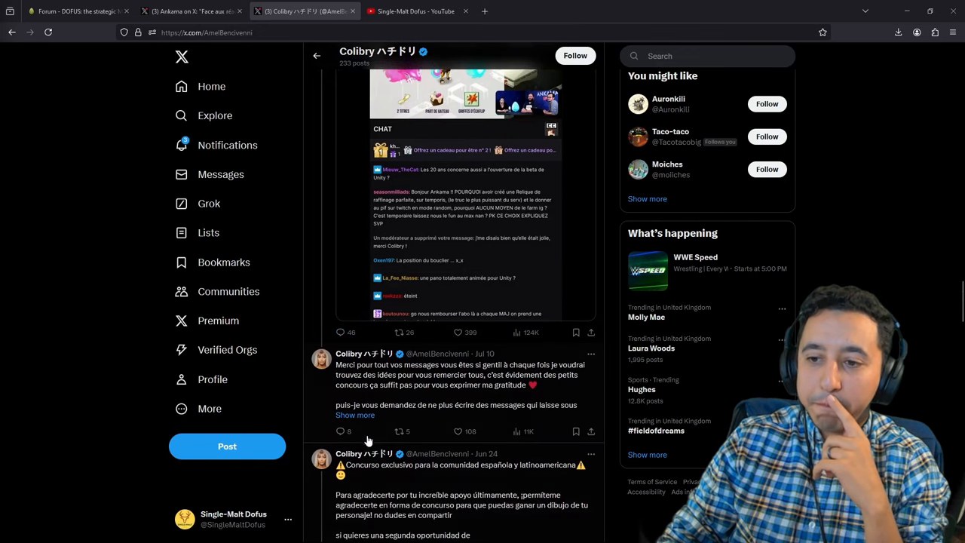
scroll("down", 3)
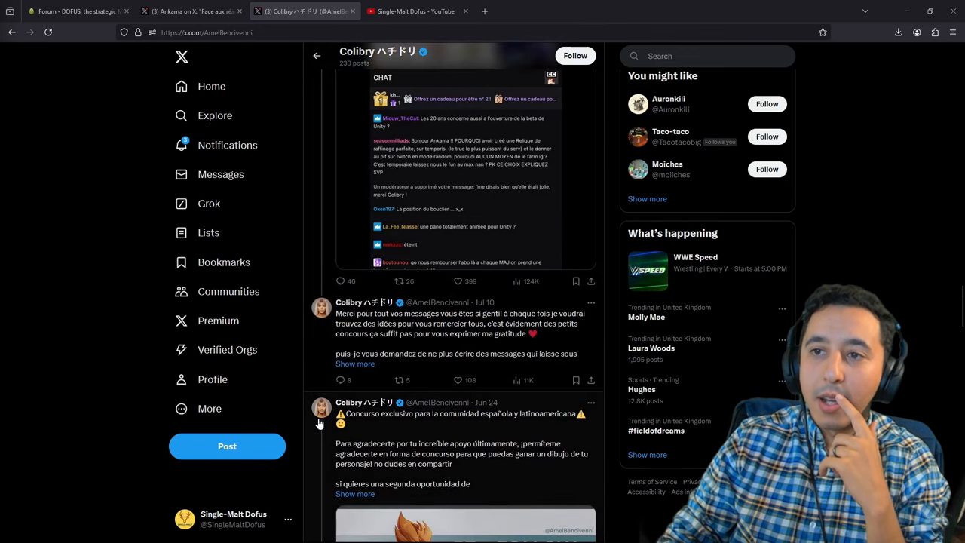
scroll("down", 3)
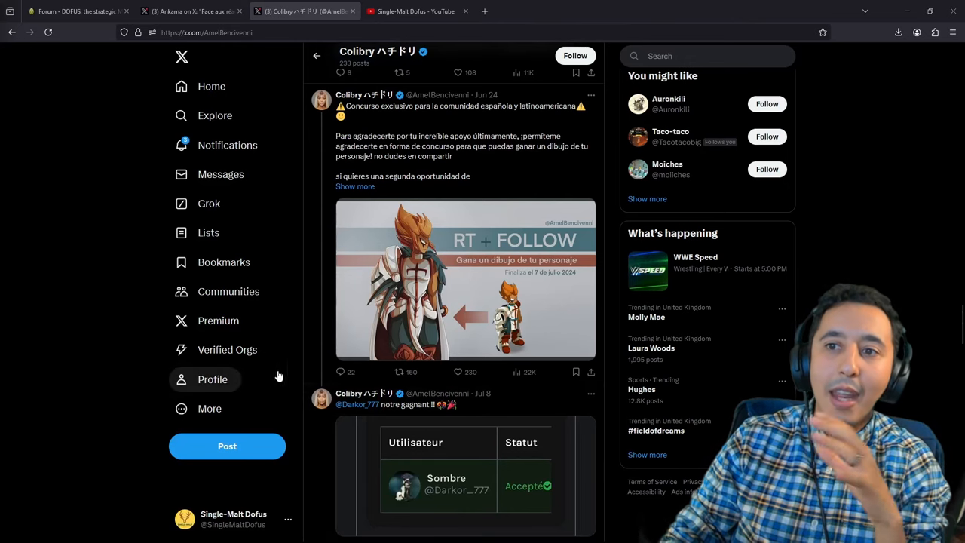
mouse_move(408, 347)
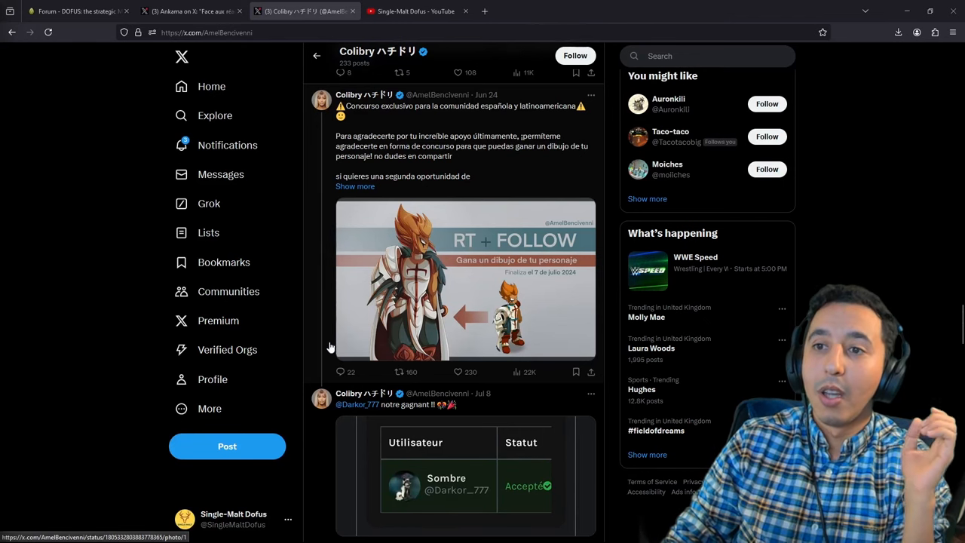
mouse_move(326, 267)
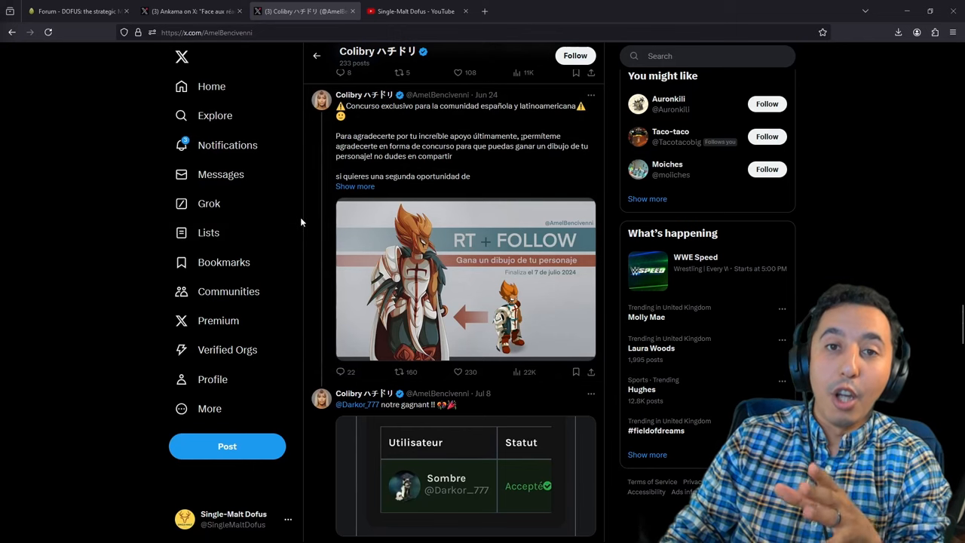
mouse_move(420, 273)
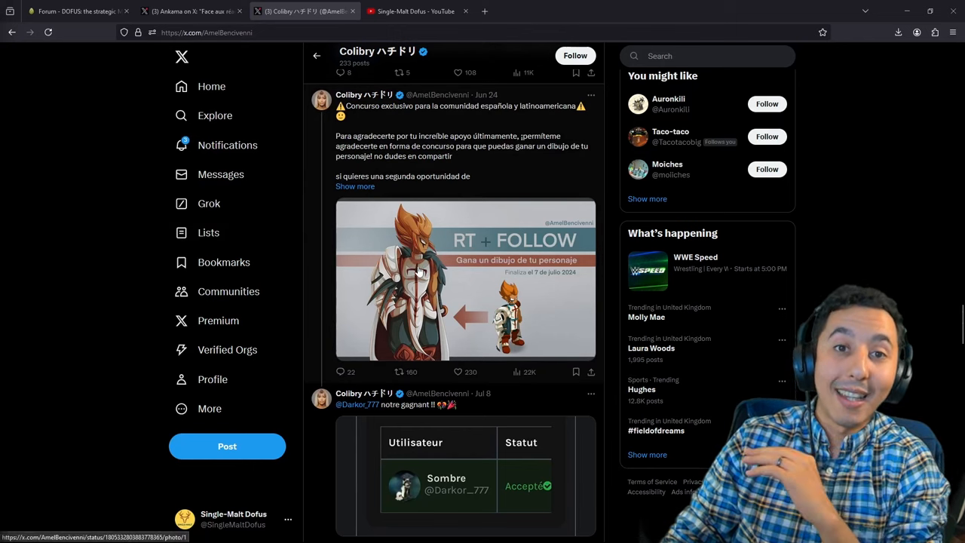
mouse_move(474, 288)
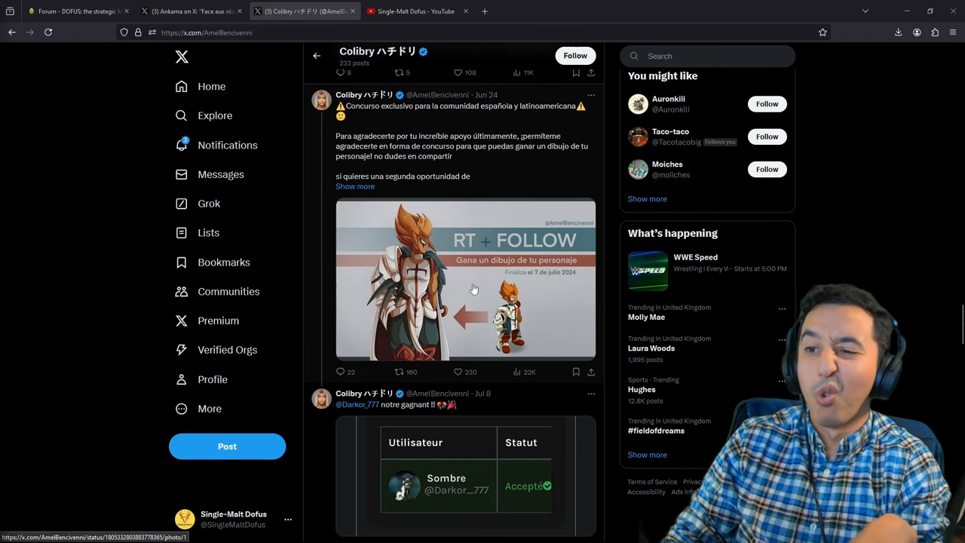
mouse_move(433, 331)
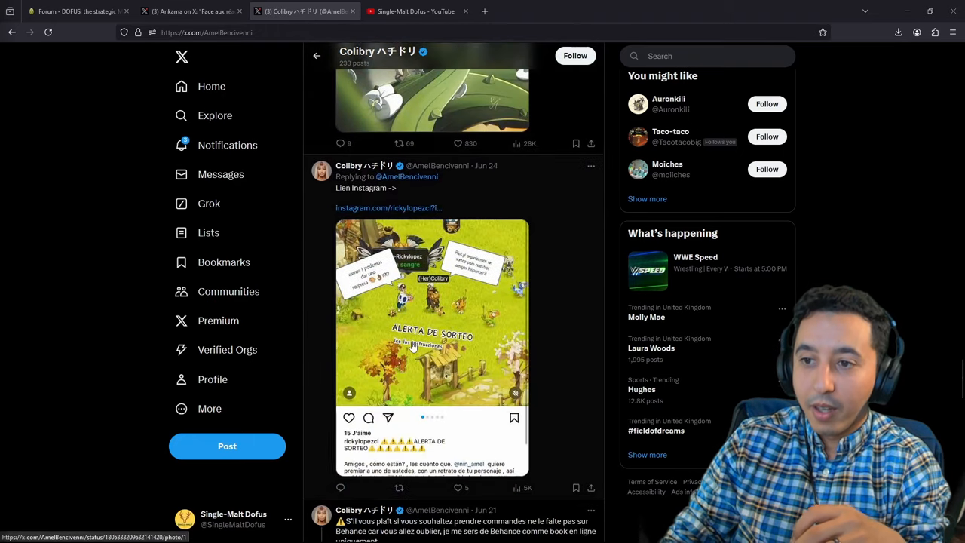
scroll("down", 3)
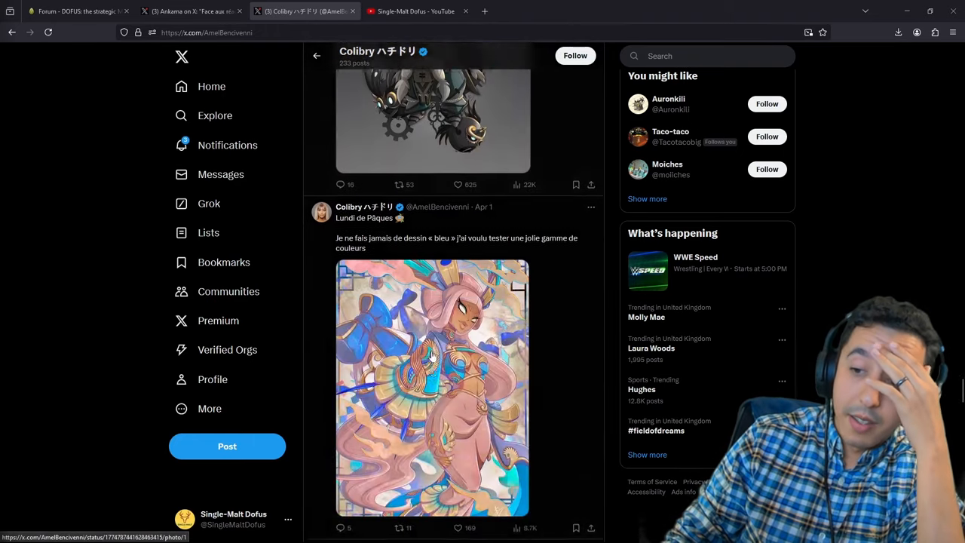
scroll("down", 3)
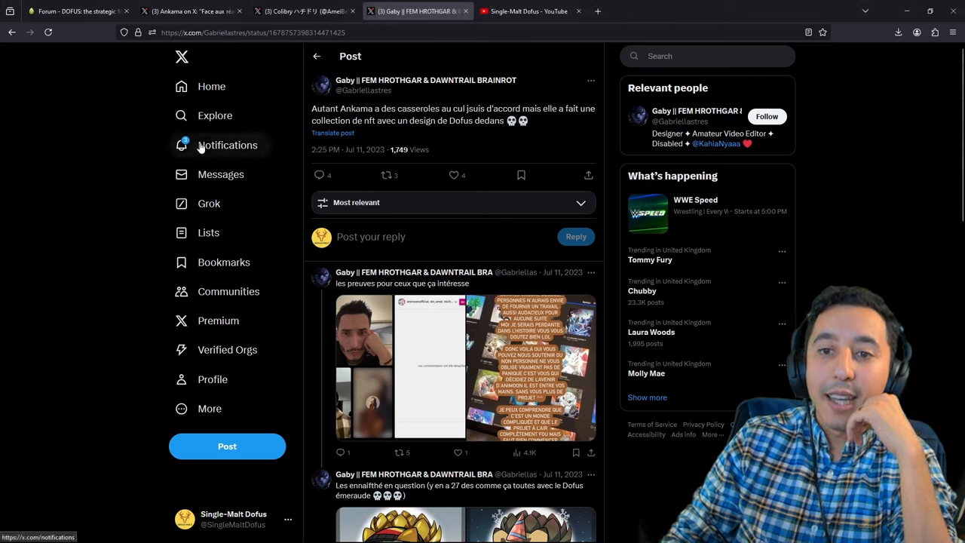
mouse_move(106, 196)
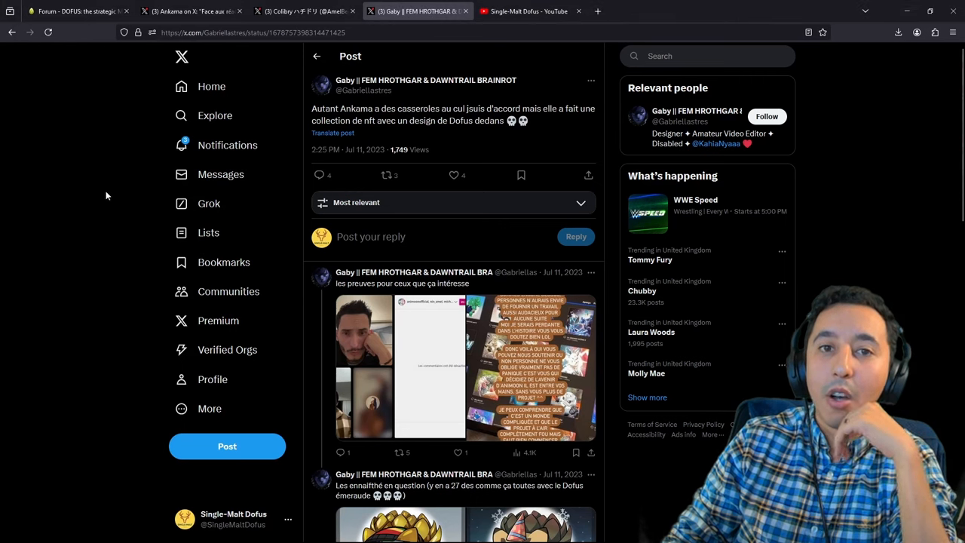
mouse_move(127, 204)
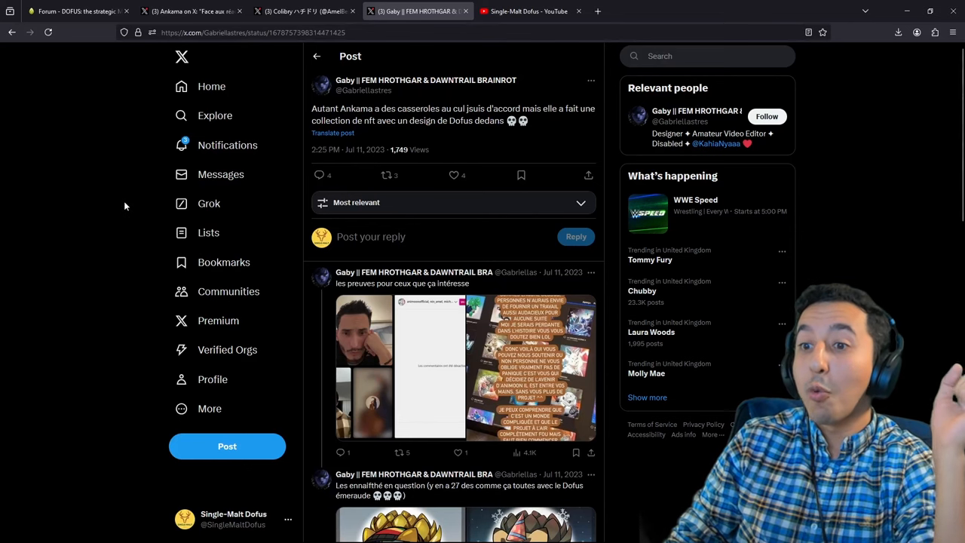
mouse_move(132, 206)
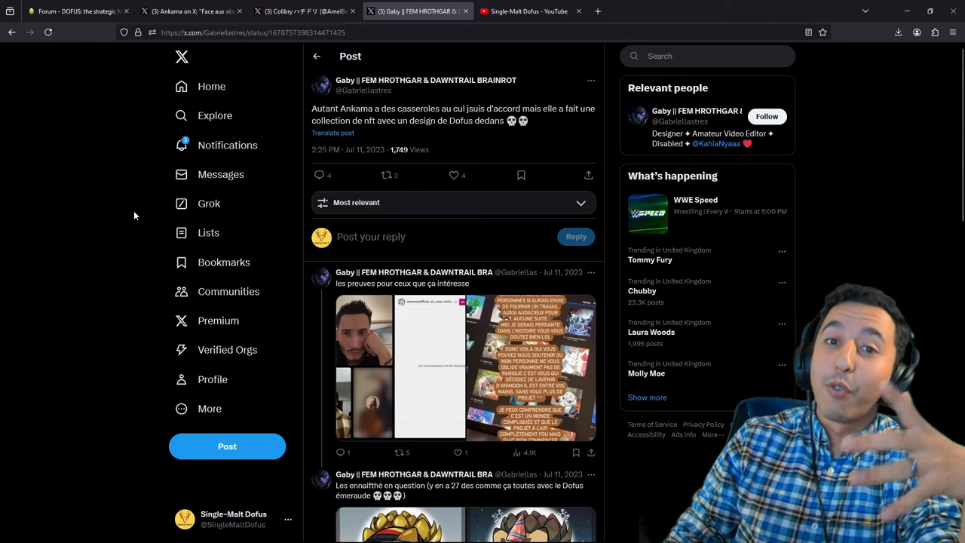
mouse_move(136, 220)
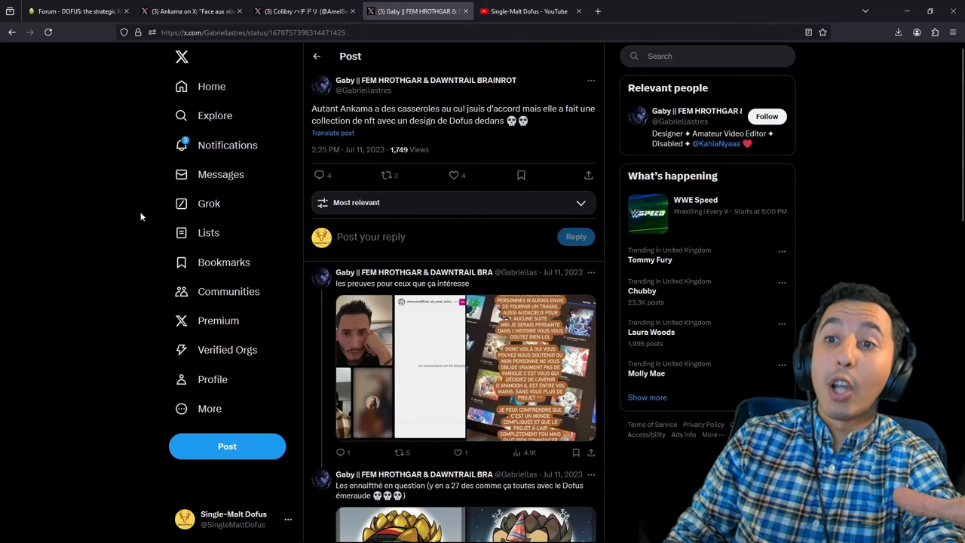
mouse_move(169, 217)
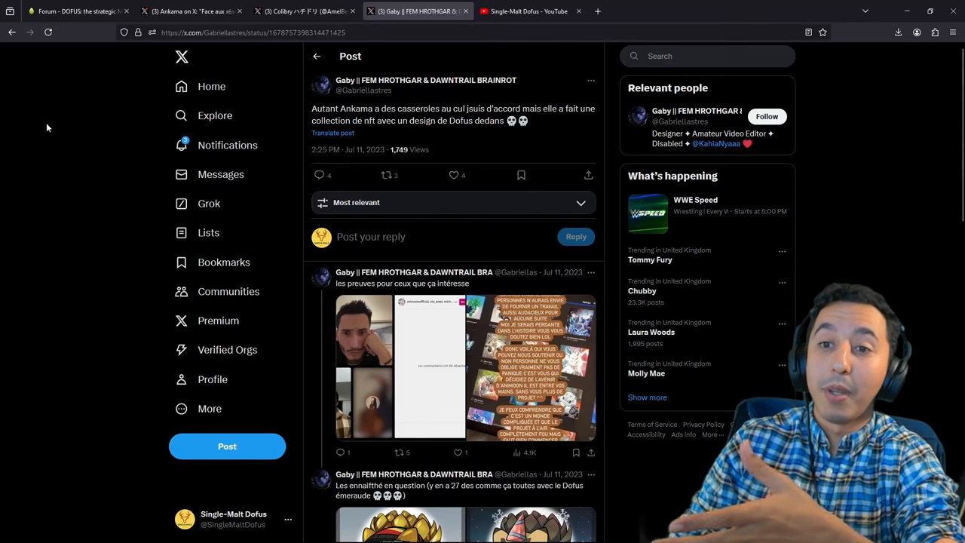
mouse_move(61, 157)
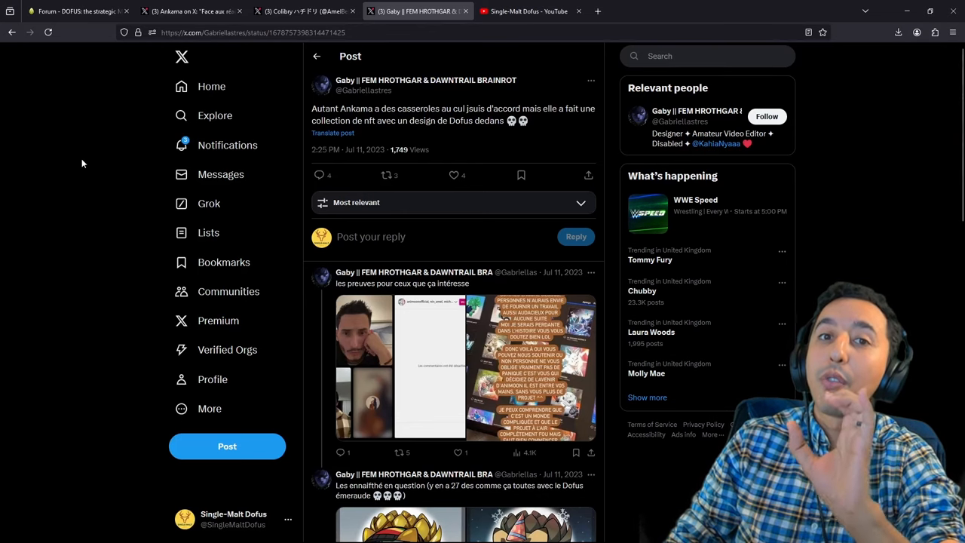
mouse_move(74, 163)
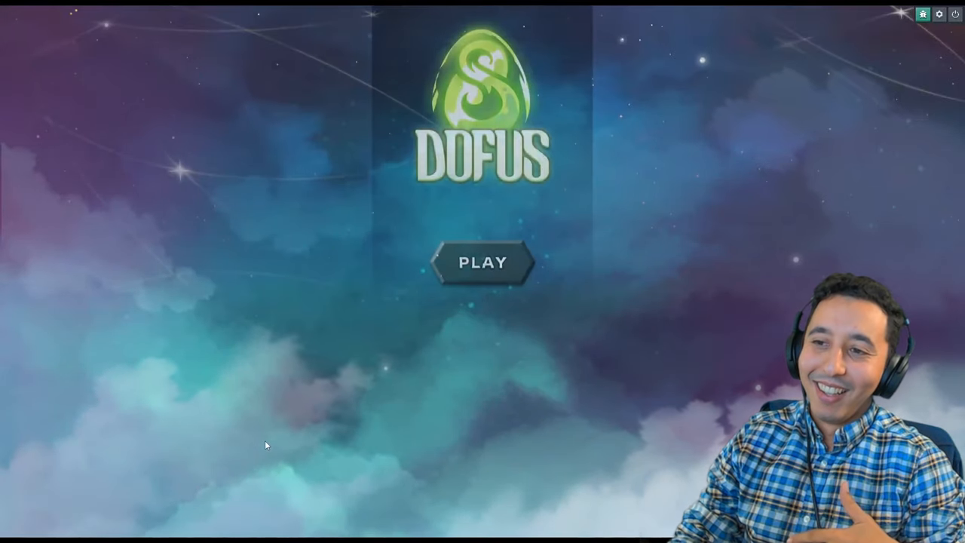
left_click(484, 262)
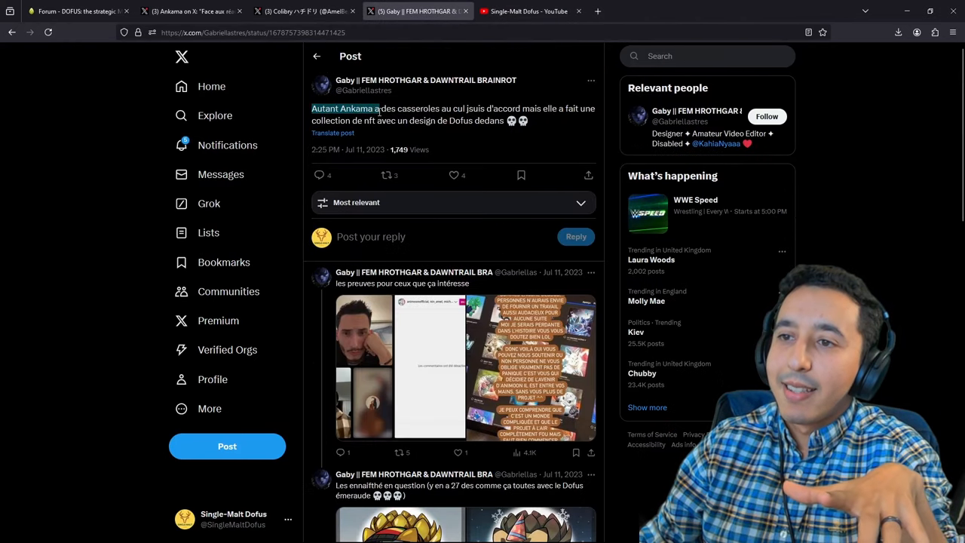
- Highlight the accusation text, including 'des casseroles au cul', then scroll to the proofs reply
left_click_drag(381, 109, 466, 109)
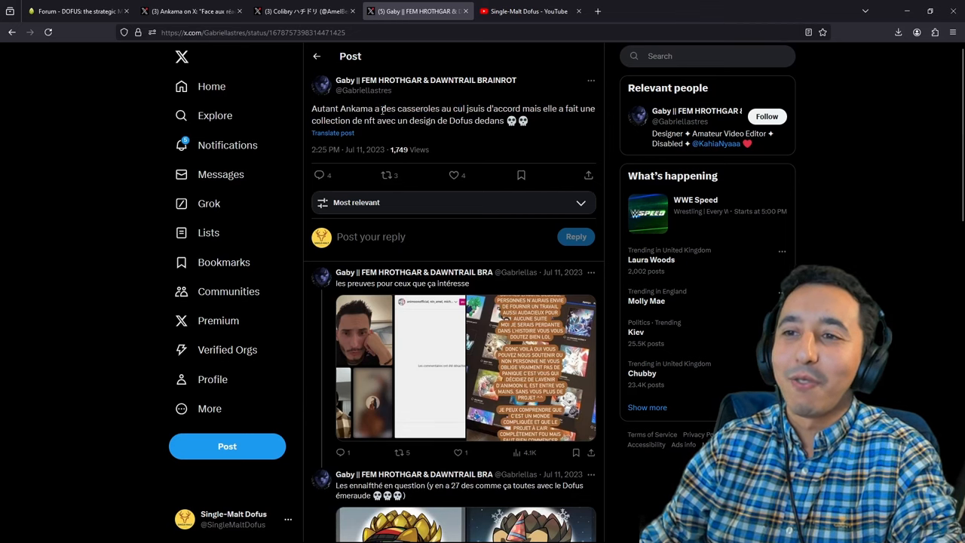
left_click_drag(381, 108, 467, 107)
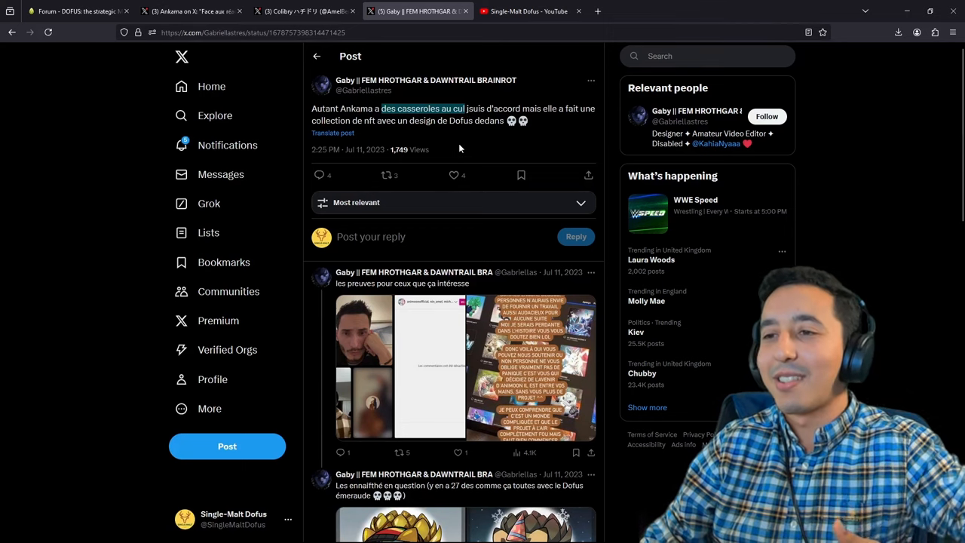
left_click_drag(468, 107, 542, 107)
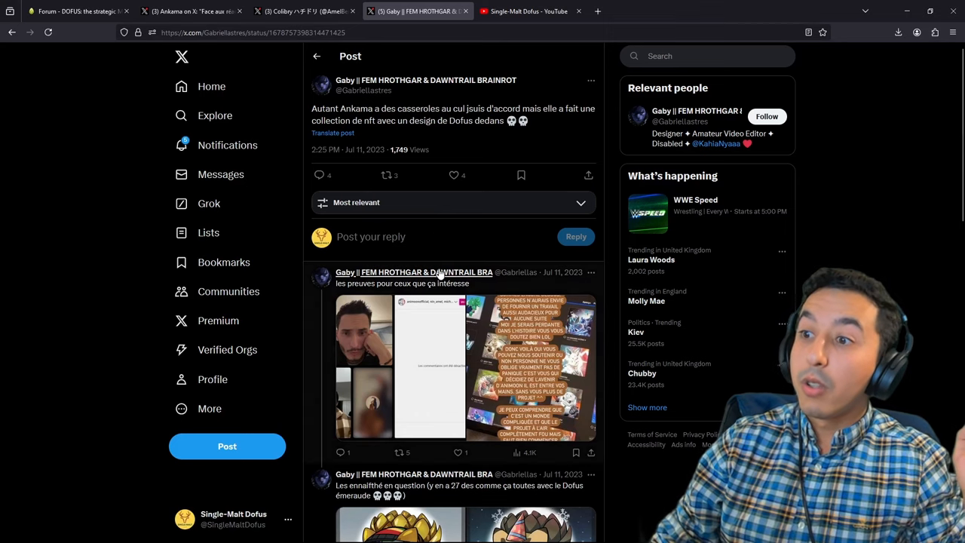
mouse_move(223, 261)
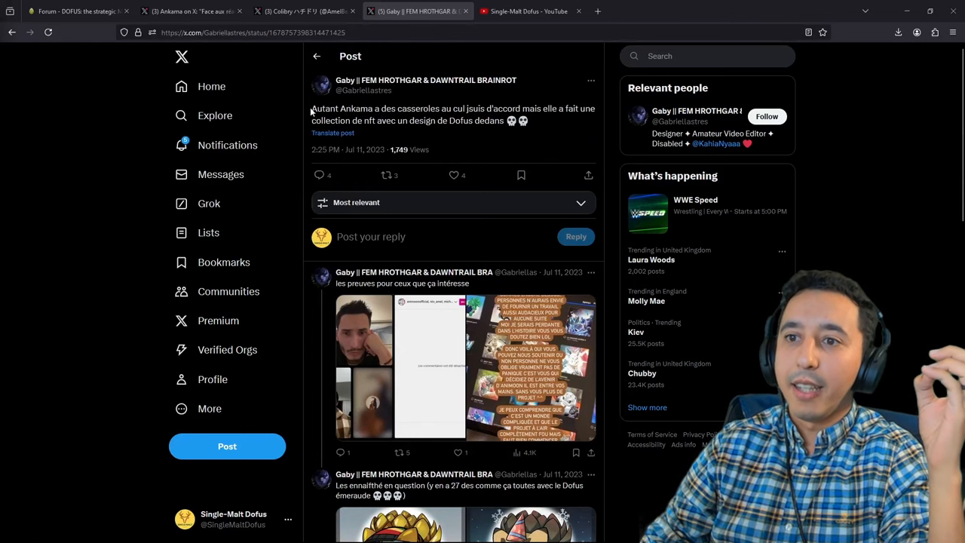
left_click_drag(311, 108, 541, 108)
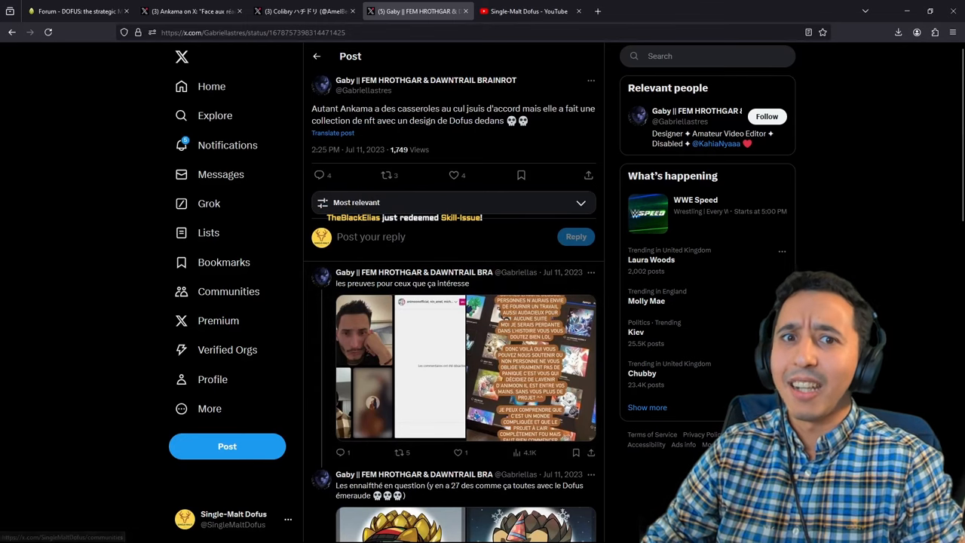
scroll("down", 3)
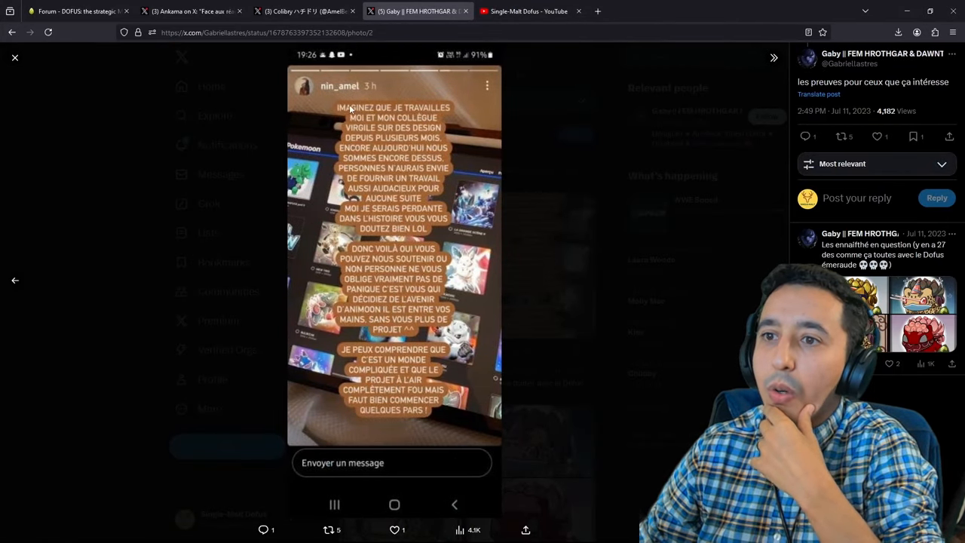
- Glance at the artist's profile, then close the story screenshot to reach the four-NFT reply
left_click(264, 32)
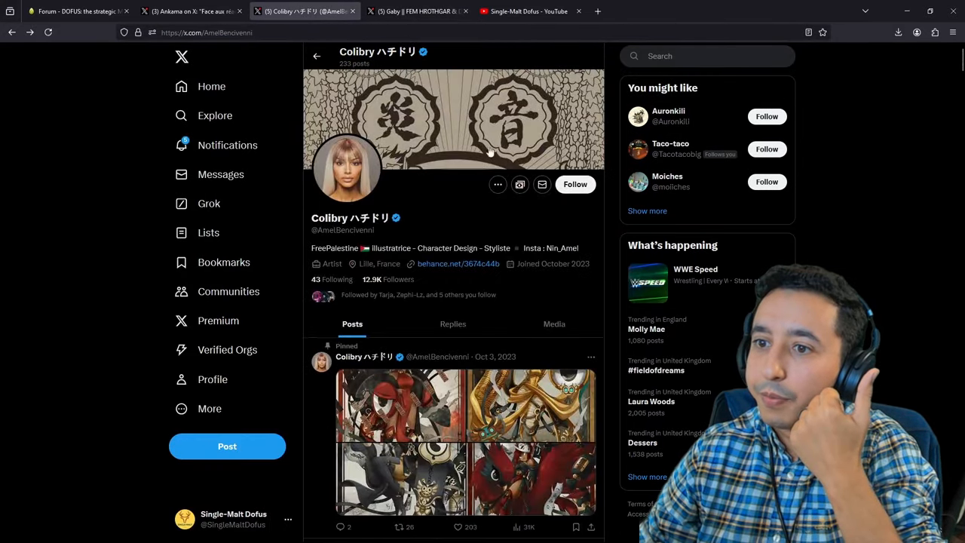
left_click(417, 11)
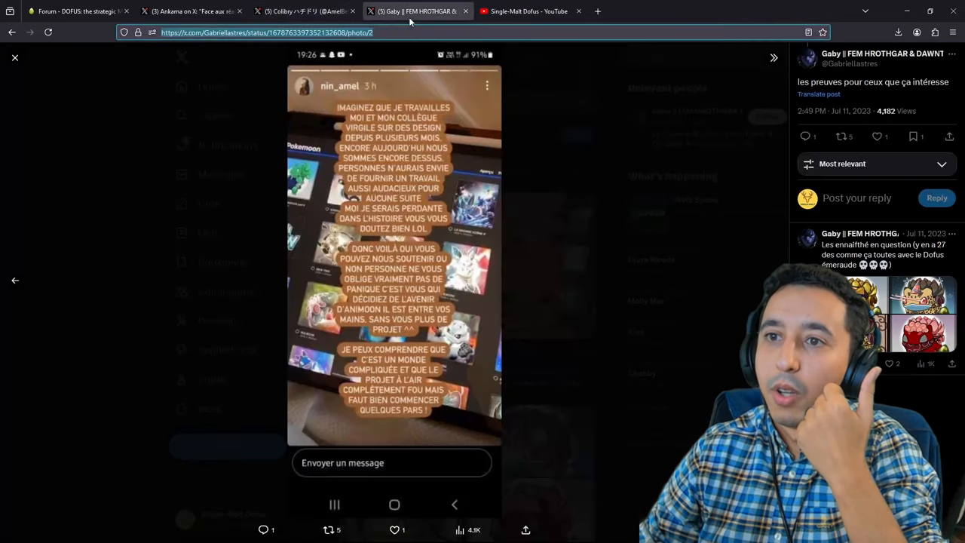
left_click(15, 281)
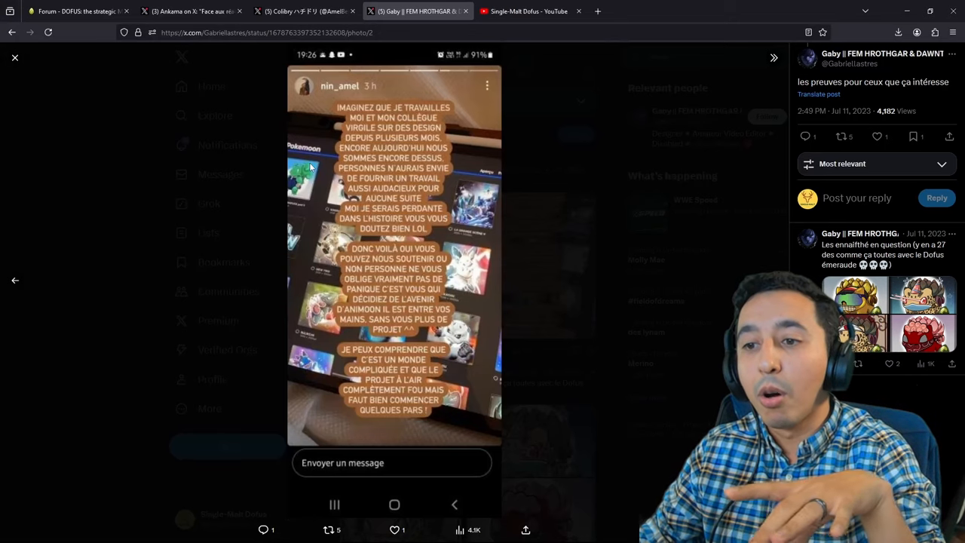
mouse_move(693, 230)
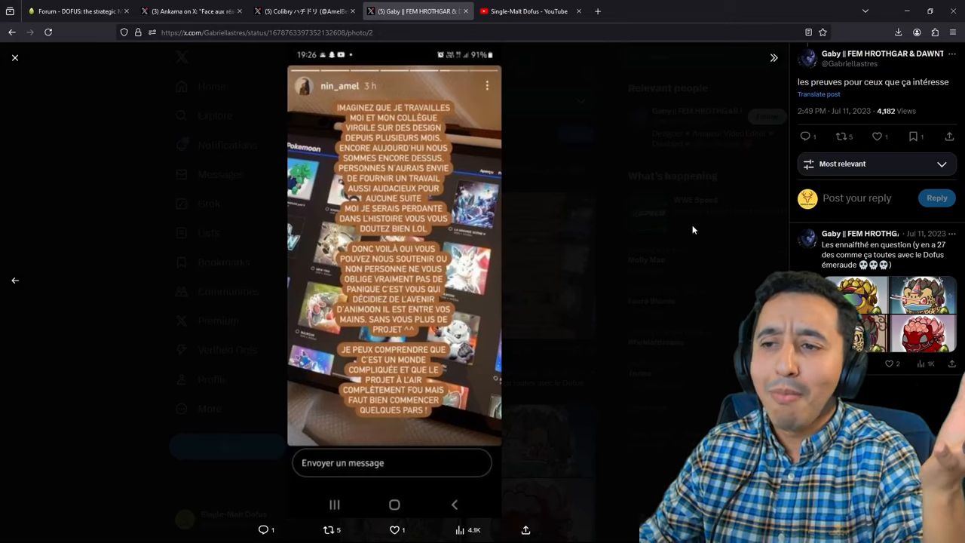
left_click(15, 57)
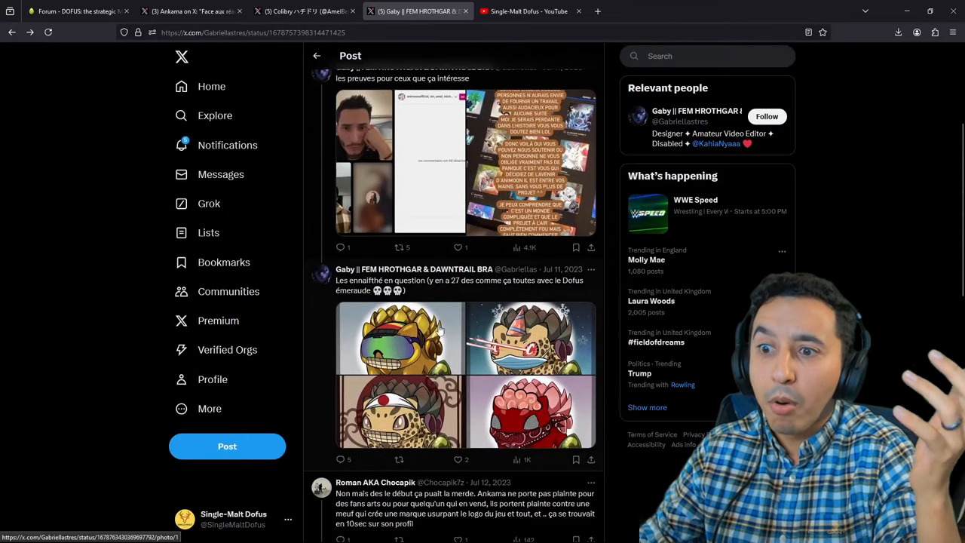
left_click(398, 338)
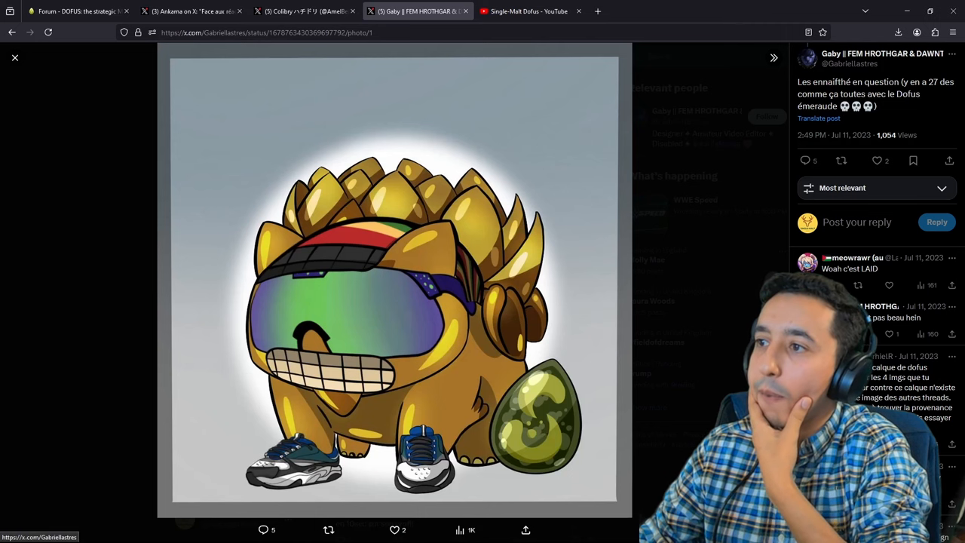
left_click(773, 280)
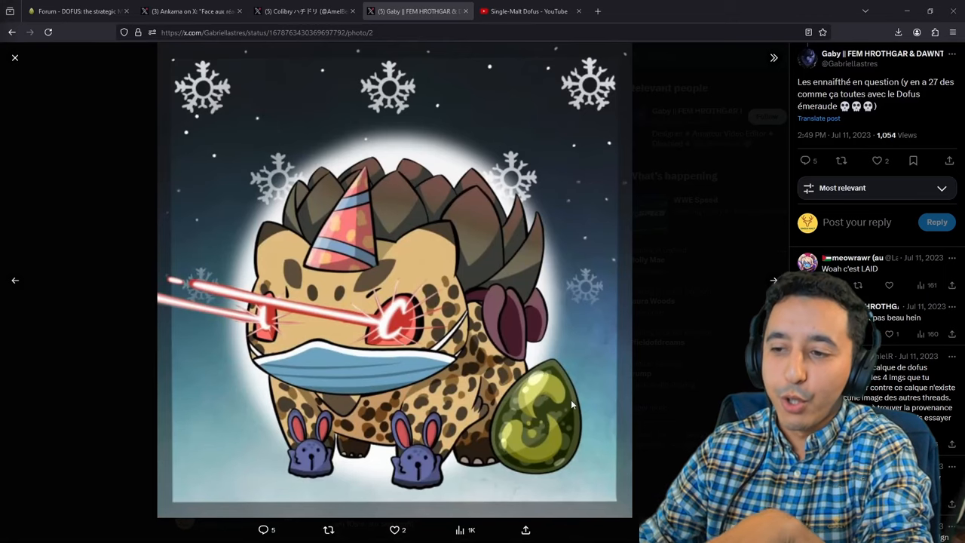
mouse_move(554, 459)
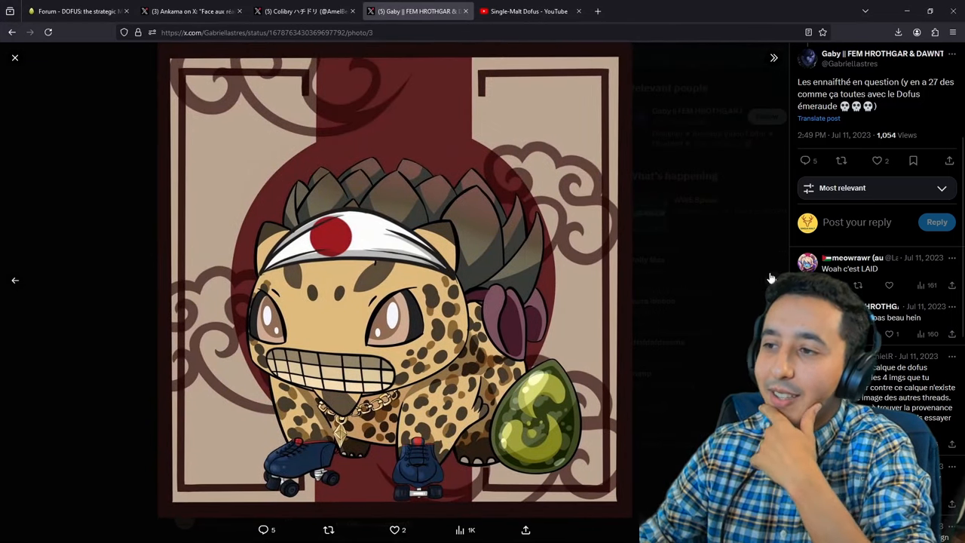
left_click(15, 57)
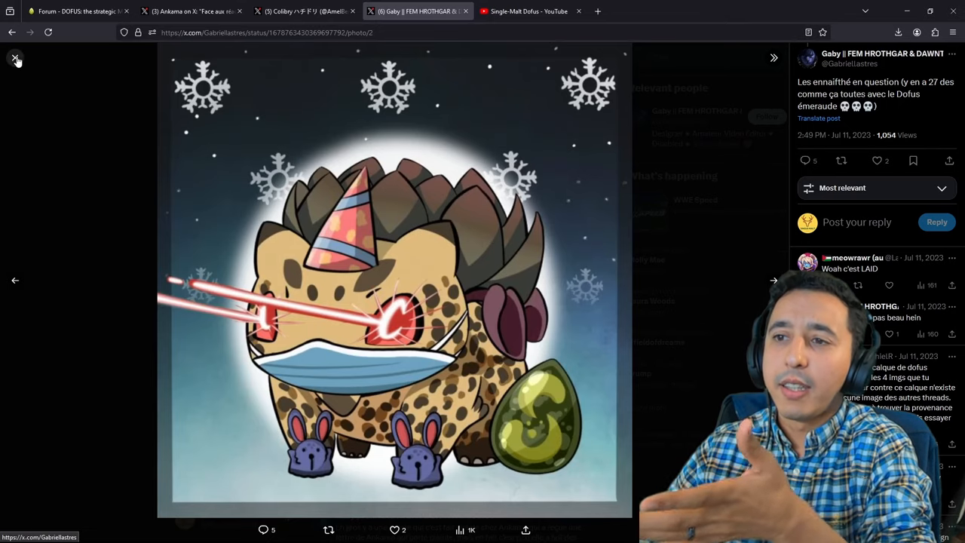
left_click(15, 58)
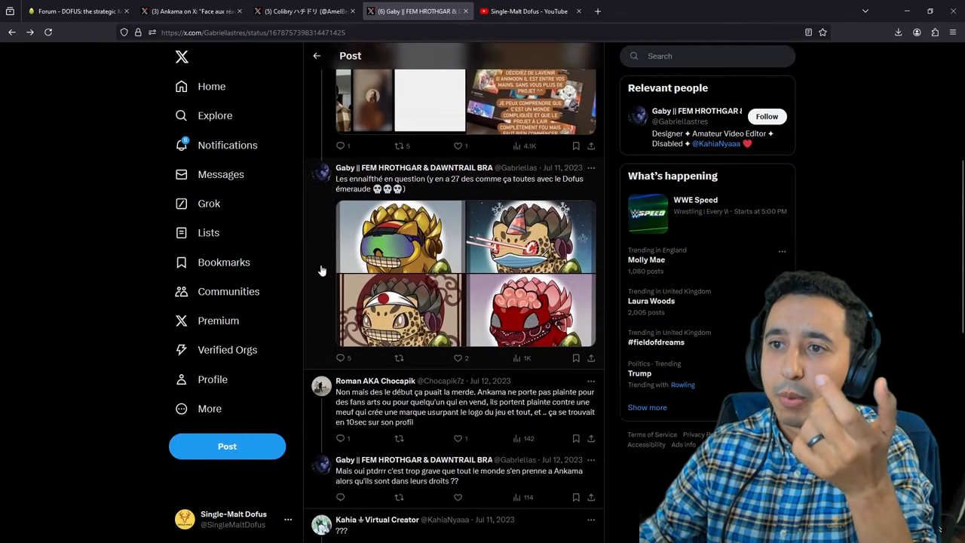
- View the red bandana NFT image full-size on the proof reply's own post page
left_click(399, 237)
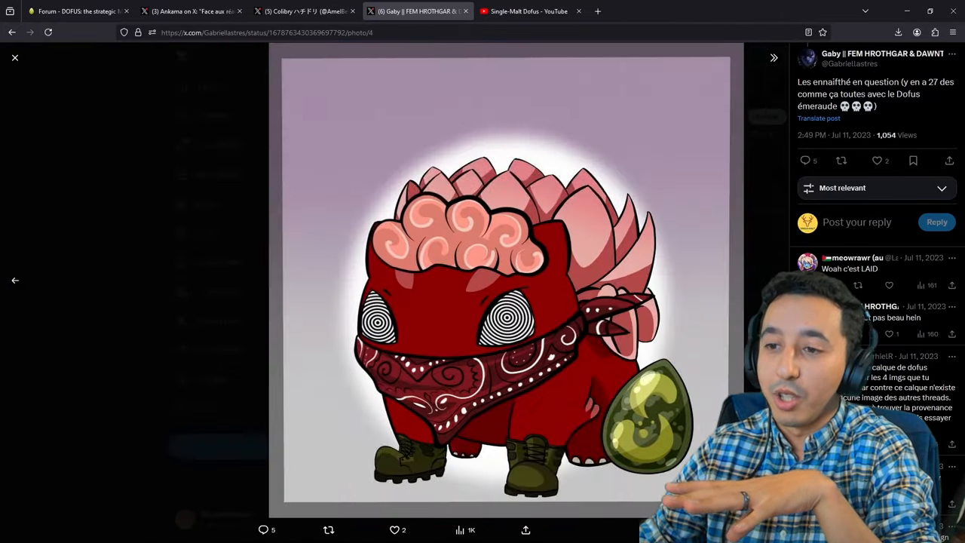
left_click(14, 58)
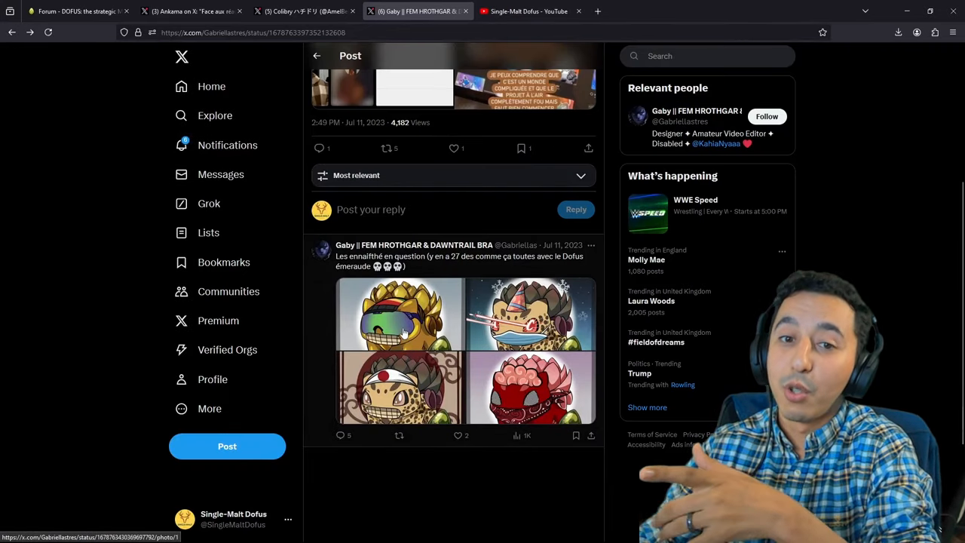
left_click(399, 312)
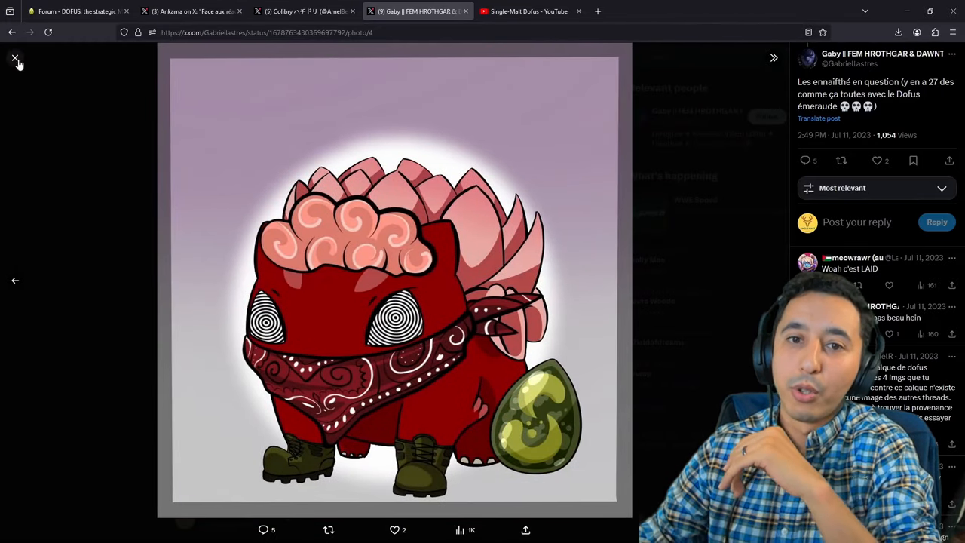
left_click(15, 58)
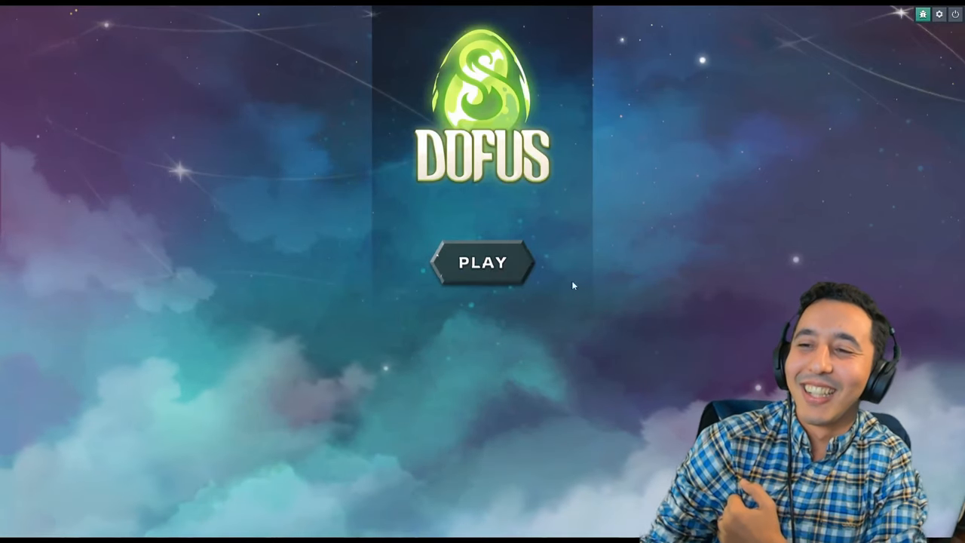
- Leave Pierre Leclerc's Animoon scam post for the X home feed
left_click(483, 262)
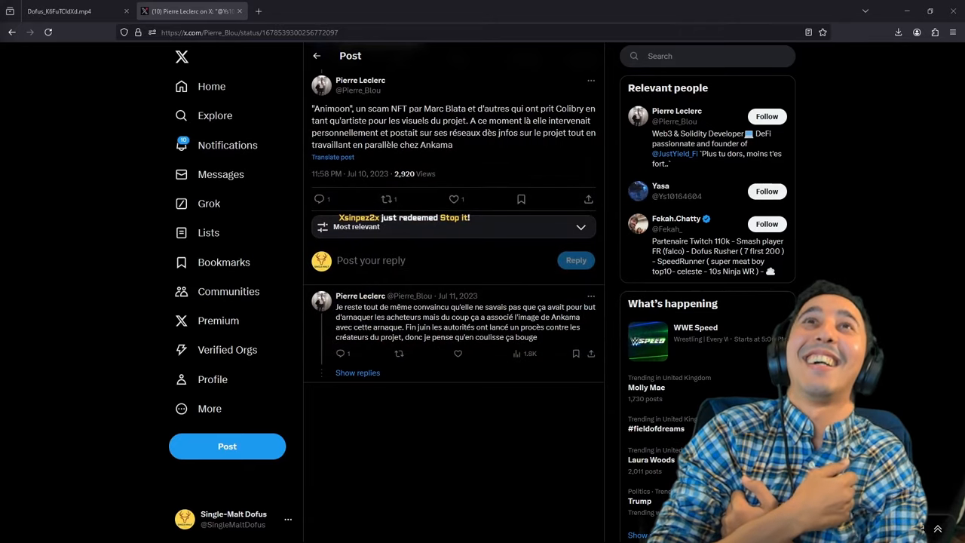
left_click(211, 86)
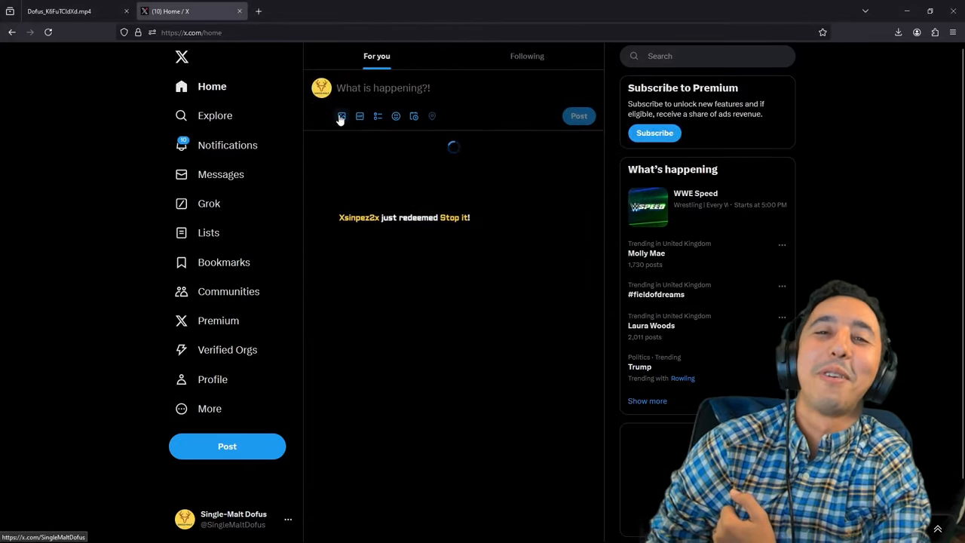